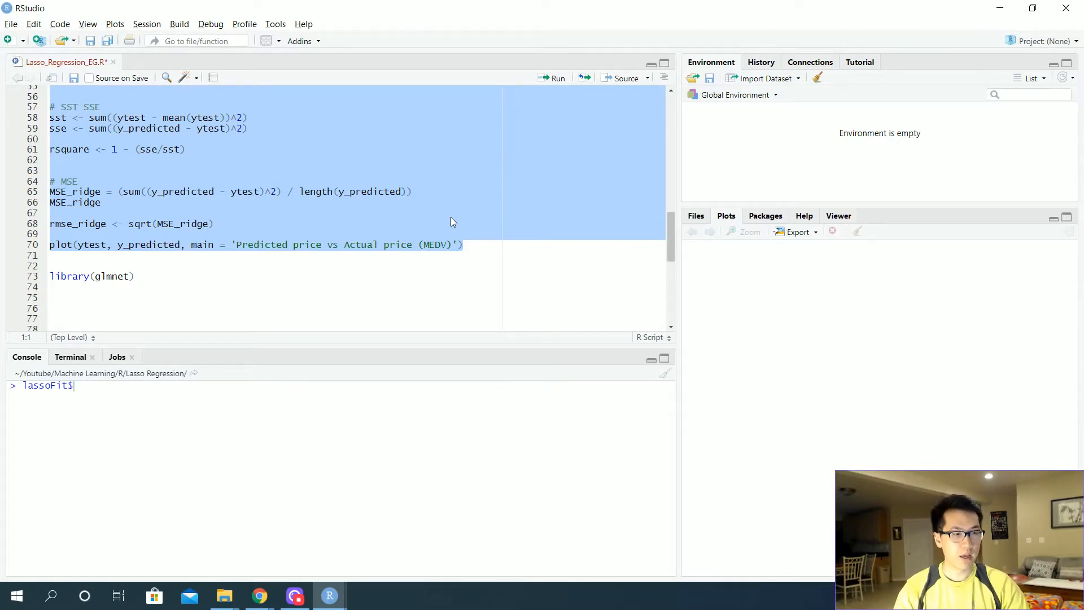
- Run the R-squared and MSE code, giving MSE 32.5, R-squared about 0.65, plus the predicted-vs-actual plot
click(551, 77)
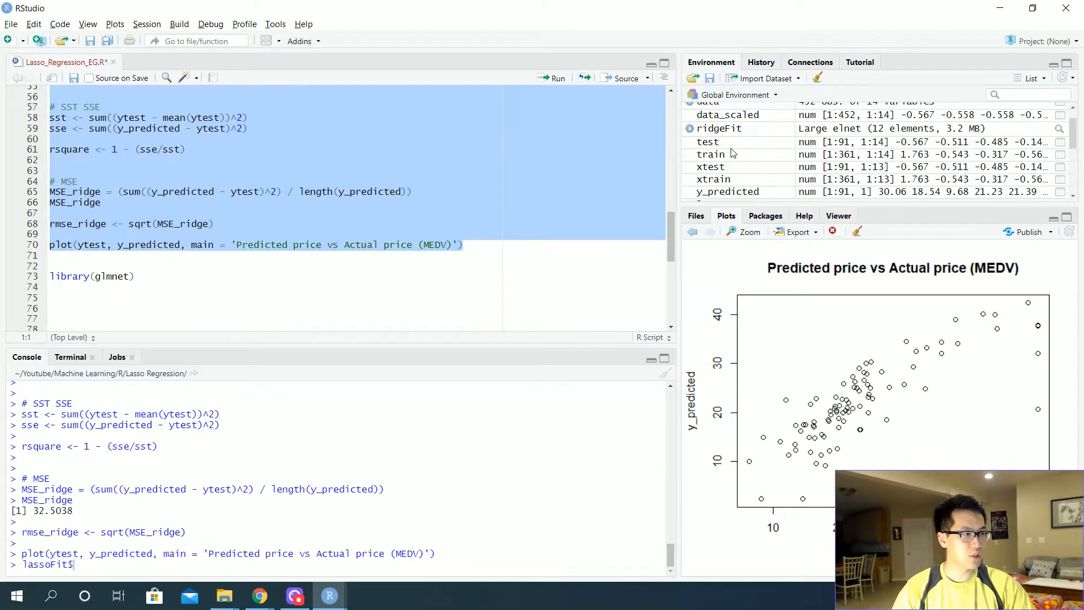
mouse_move(744, 178)
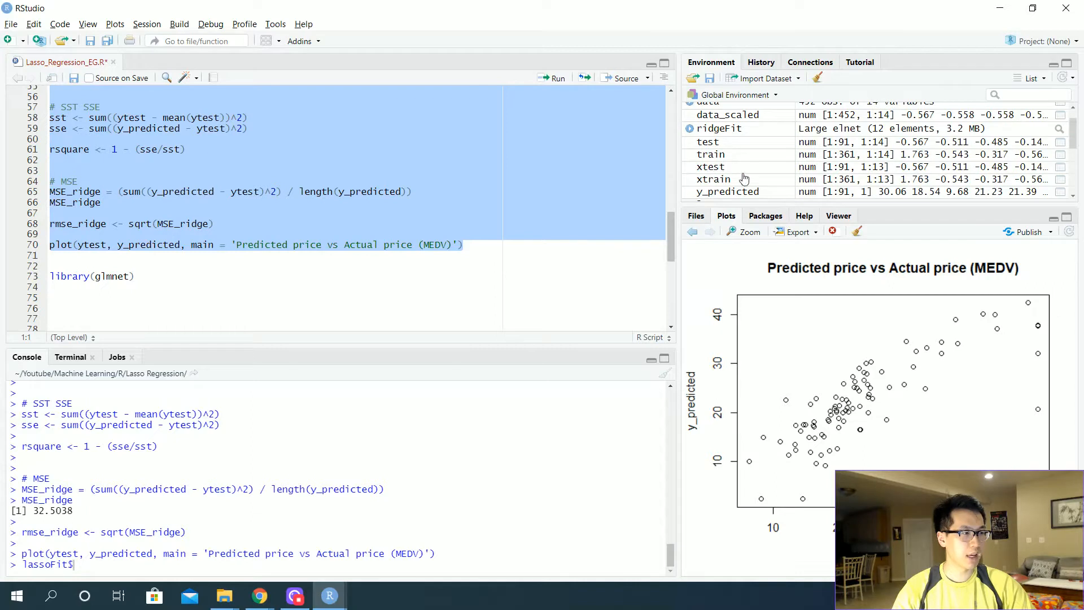
scroll(down, 3)
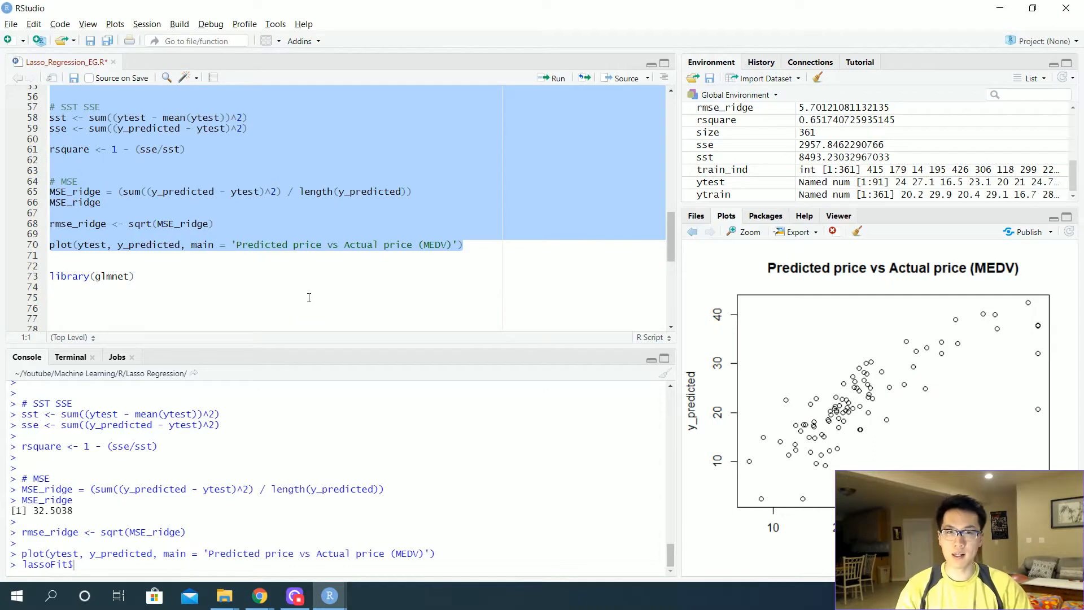
click(51, 297)
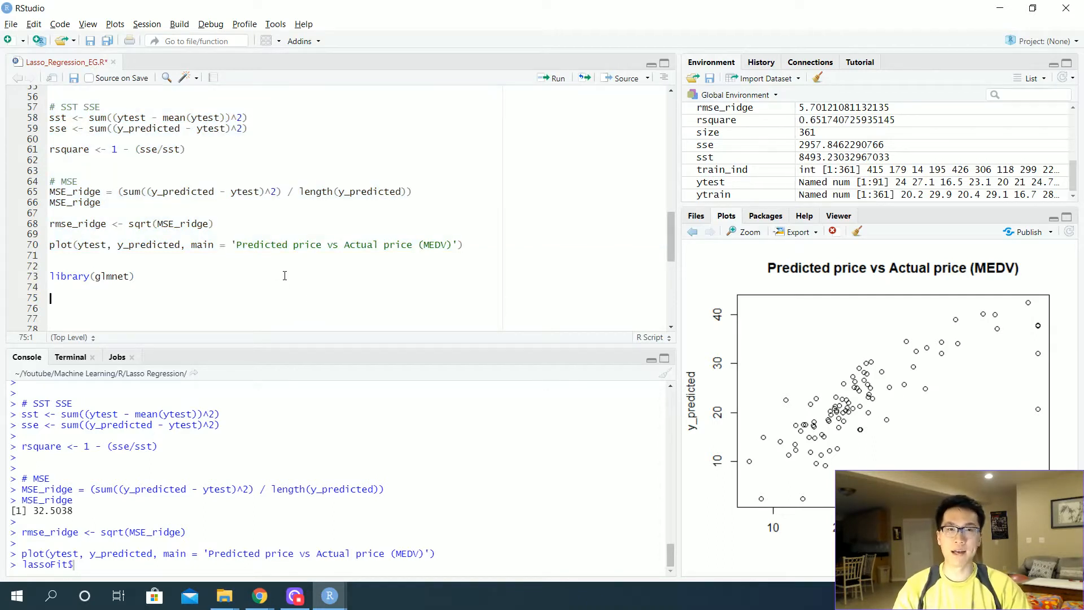
- Write and run lassoFit <- glmnet(xtrain, ytrain, alpha=1, lambda=lambda.array)
text(l)
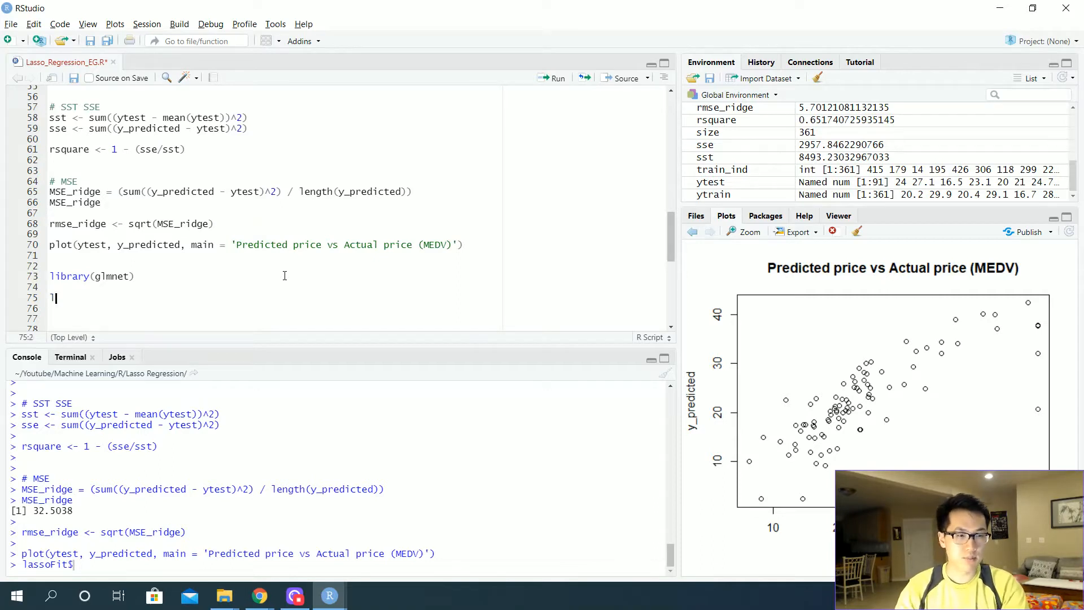
text(assoFit <- g)
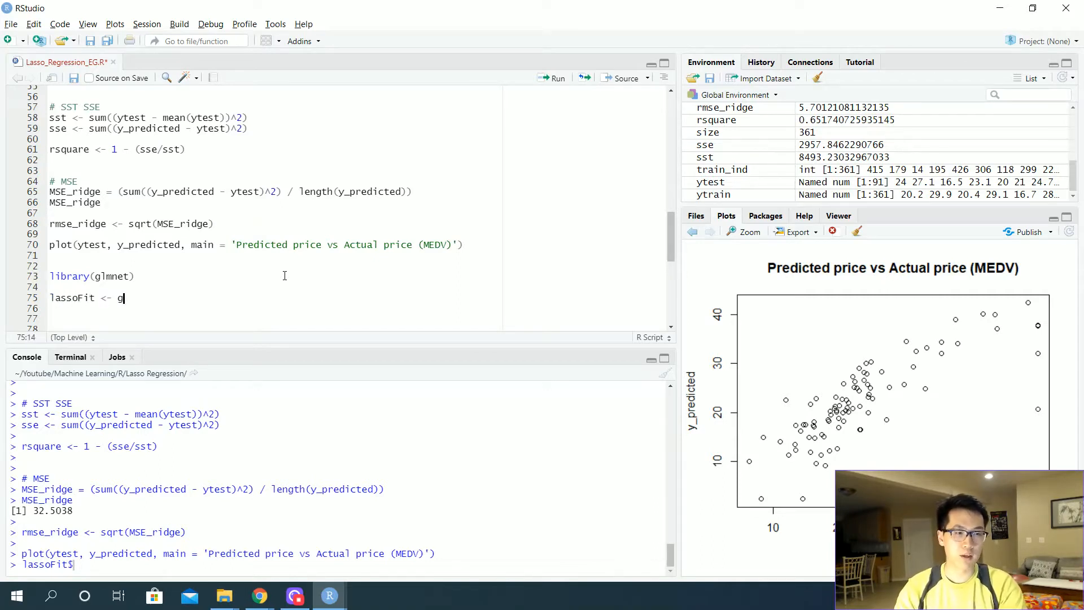
text(lm)
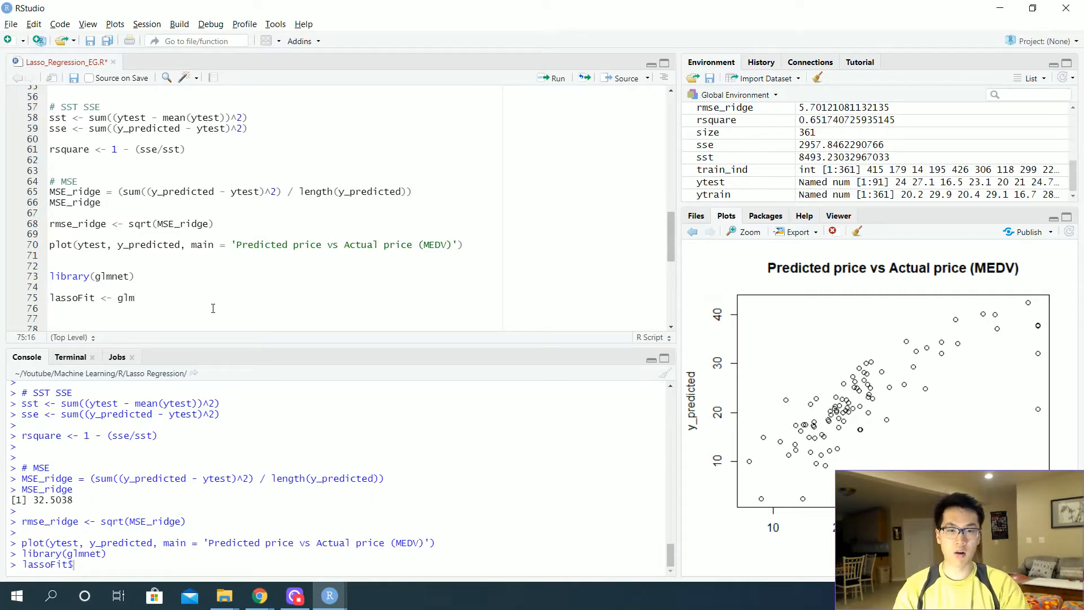
text(net()
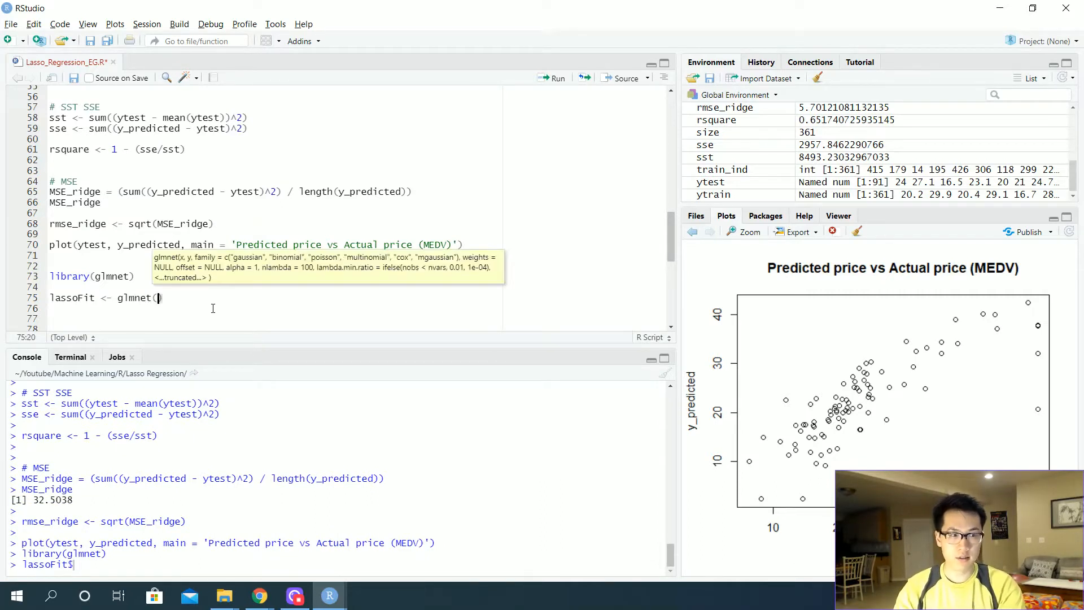
text(xtrain,)
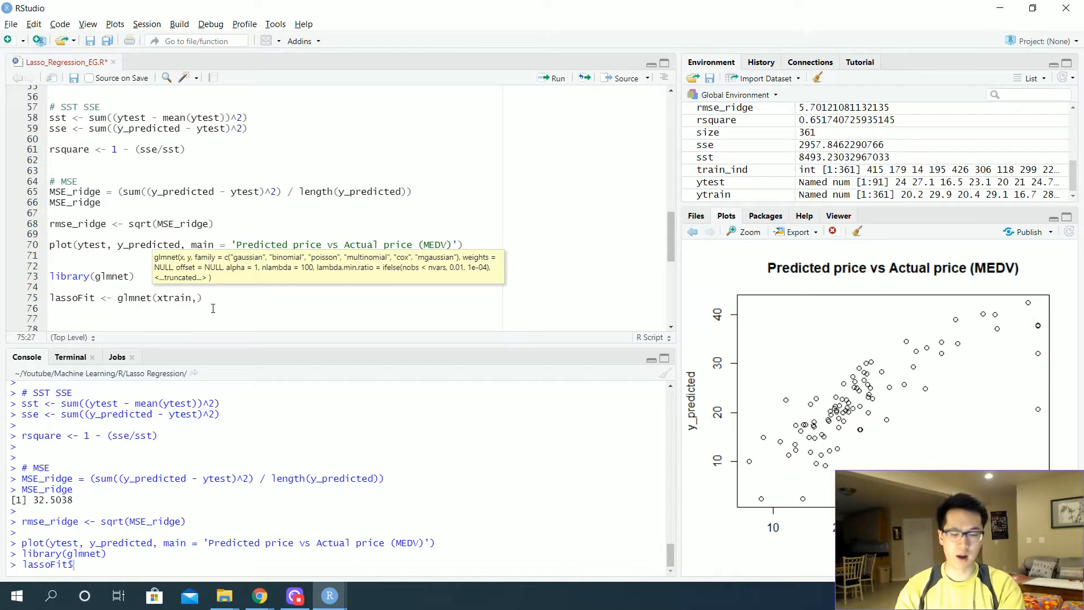
text(ytrain,)
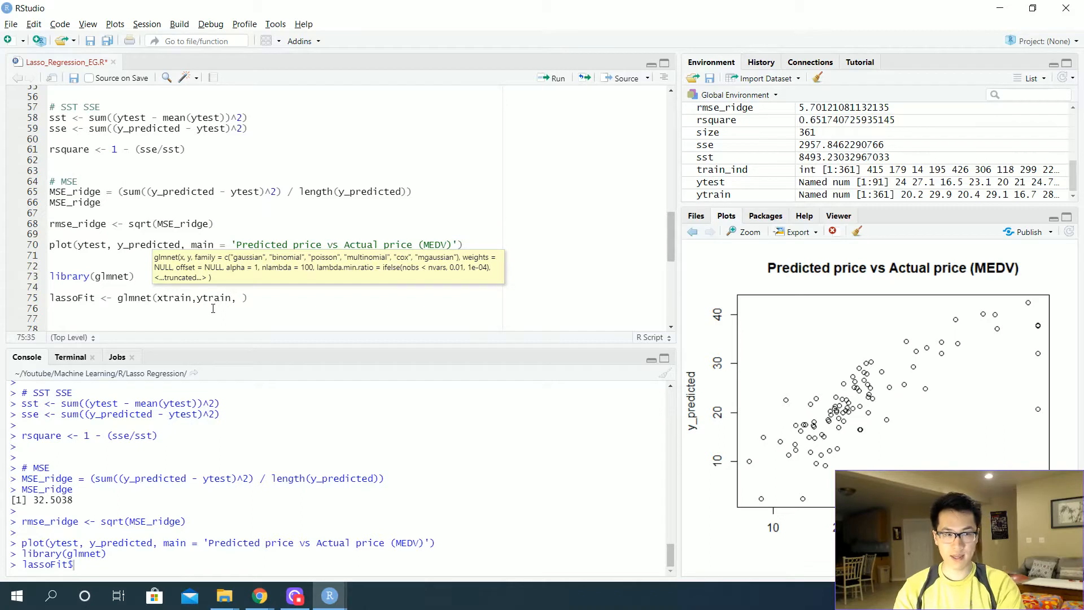
text(alpha=1)
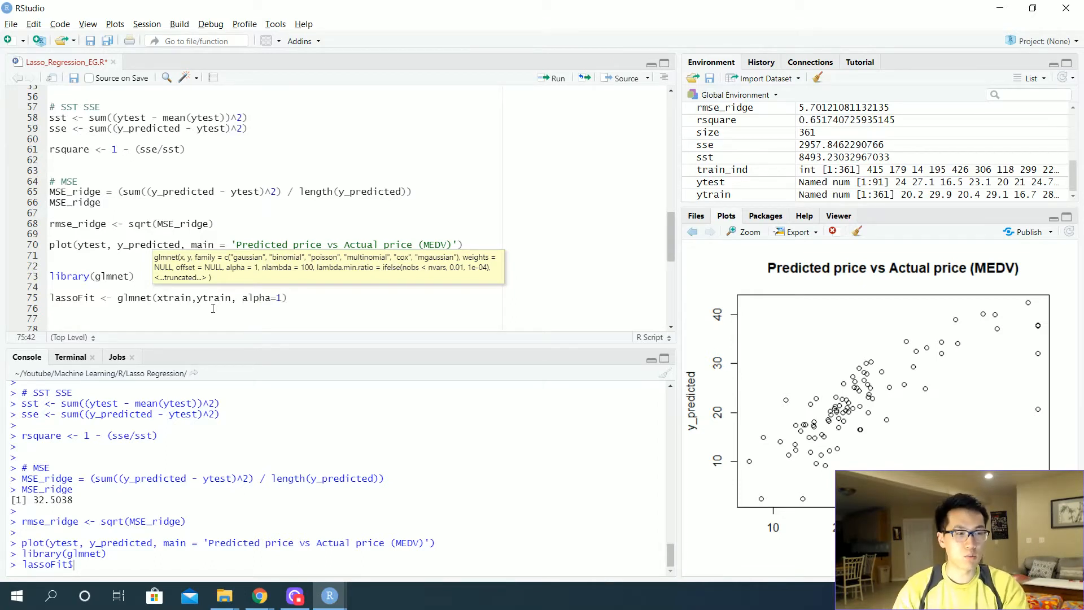
text(,)
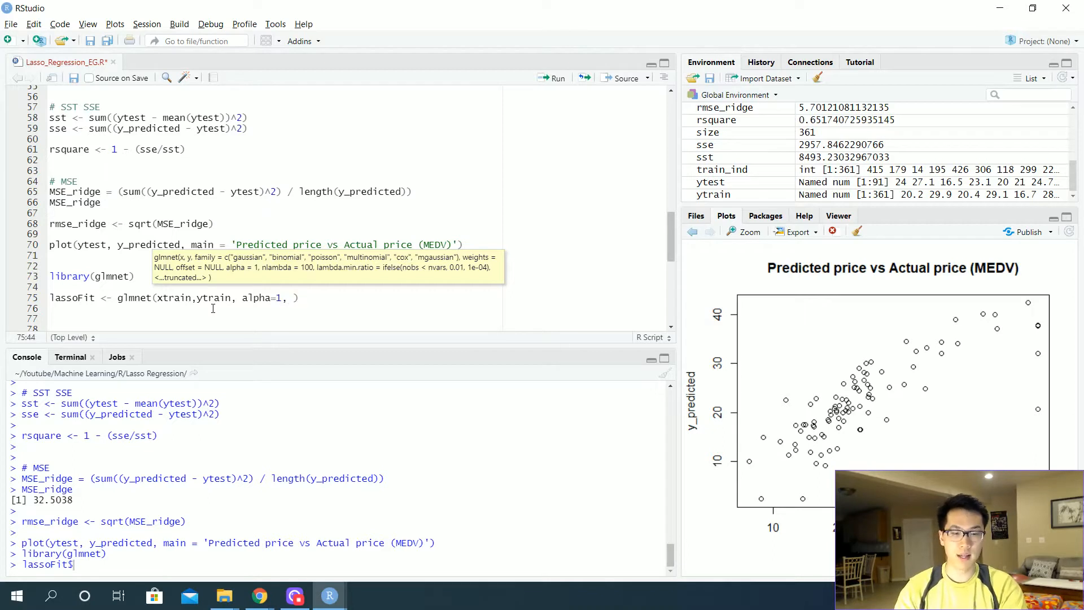
text(lambda=)
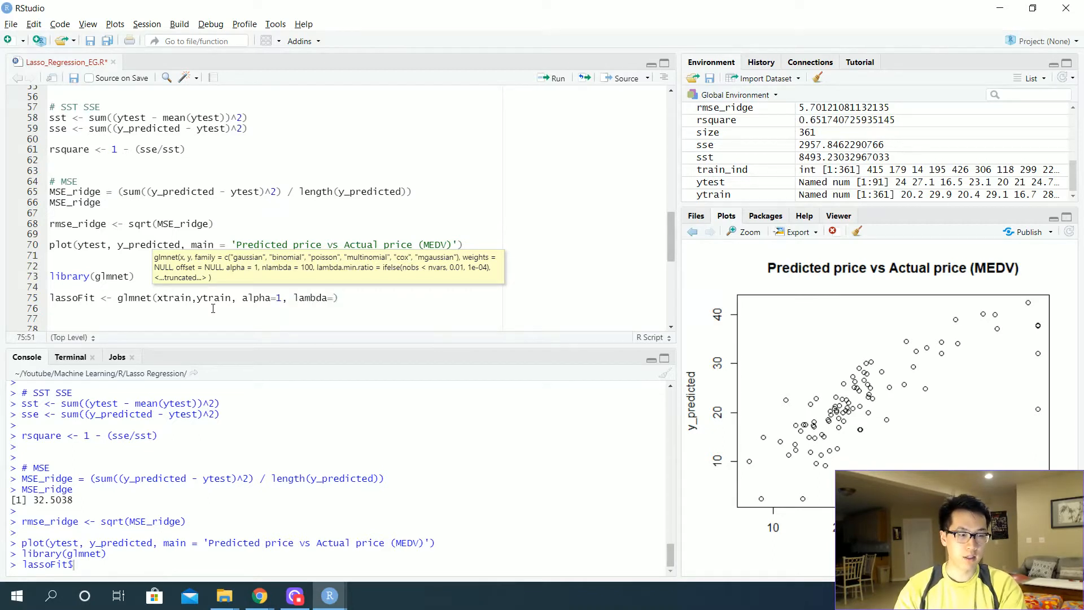
text(lambda.array)
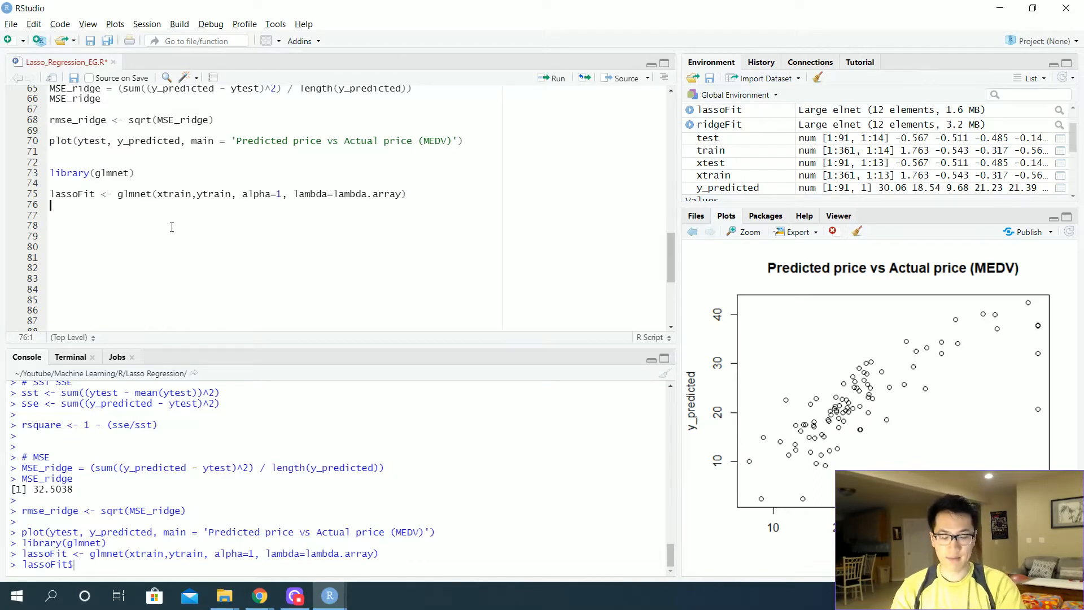
- Run summary(lassoFit) to list components such as a0, beta, df, lambda and dev.ratio
text(lassoFit)
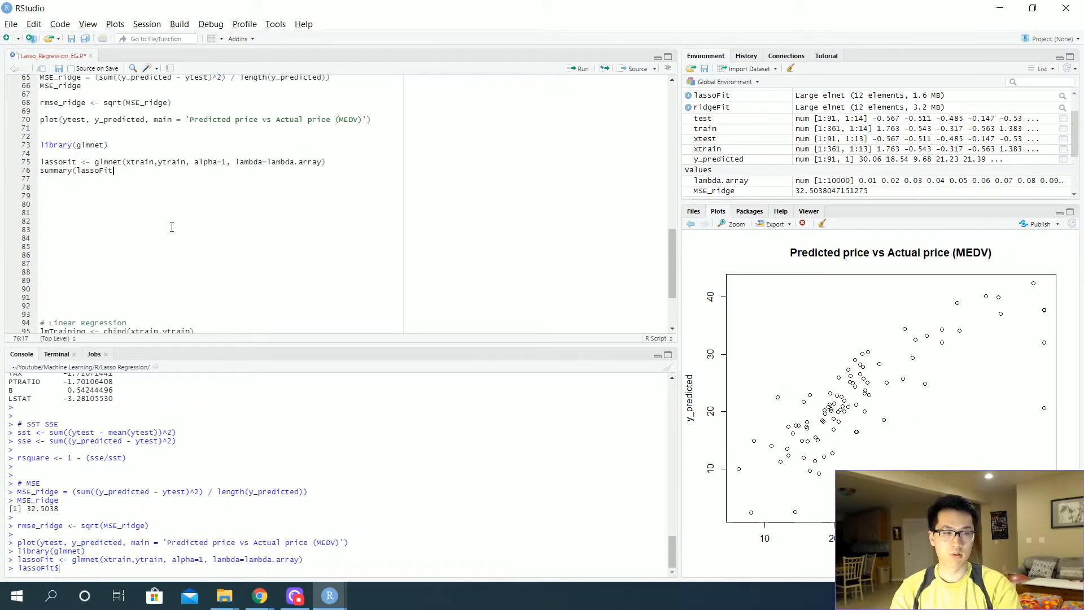
text(=)
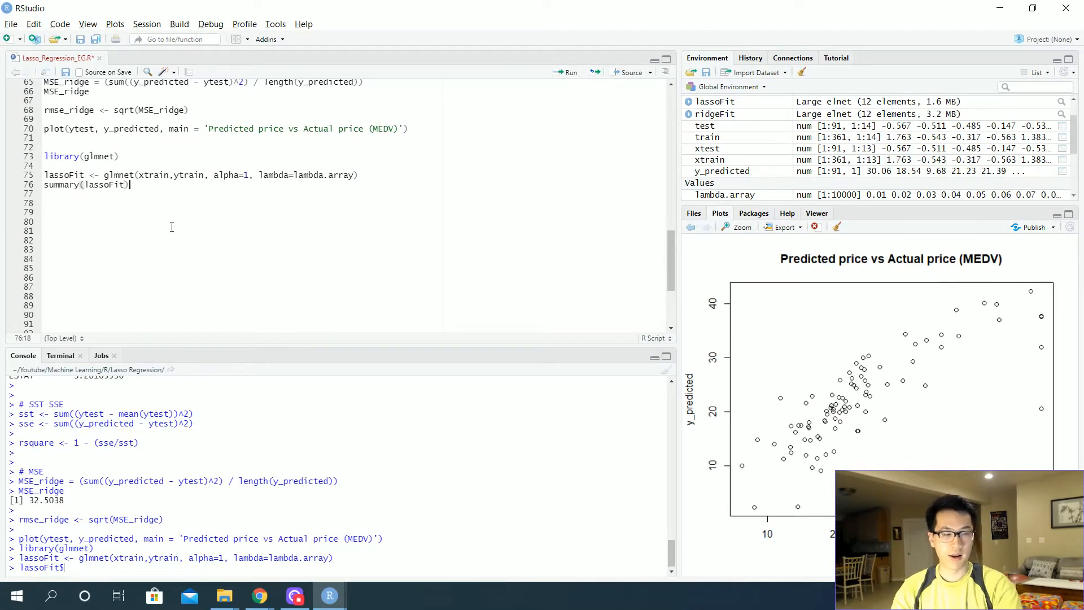
double_click(102, 184)
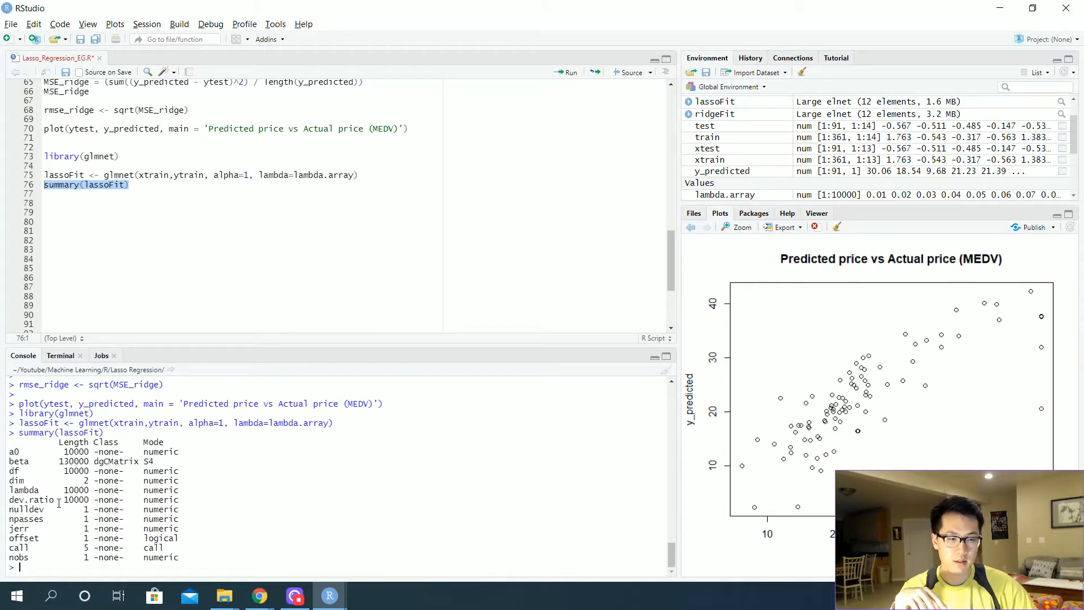
double_click(77, 451)
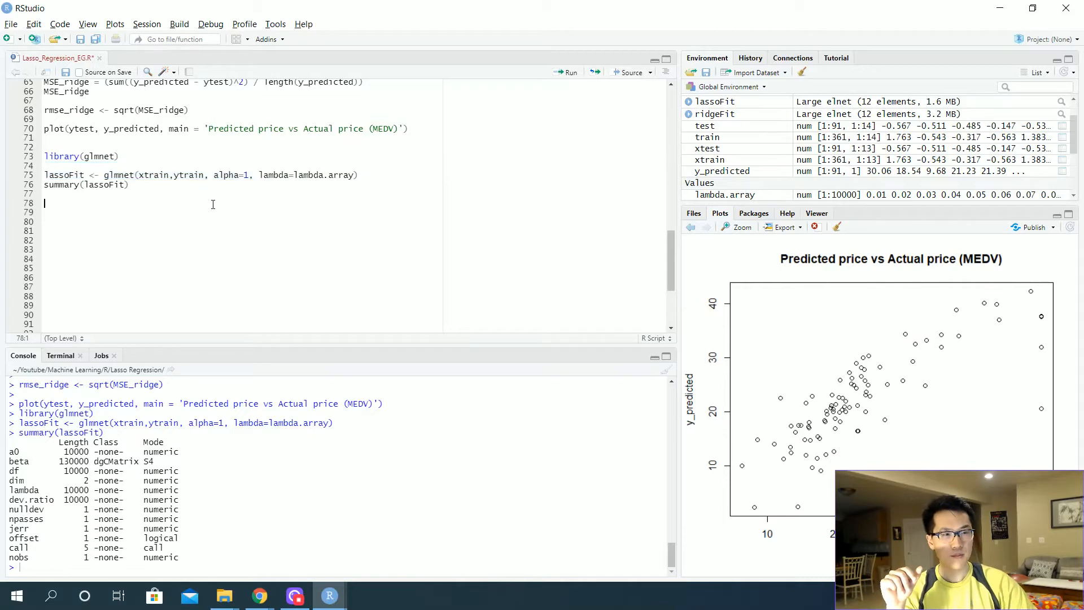
- Add a comment about how the lambdas relate to the coefficients
text(#)
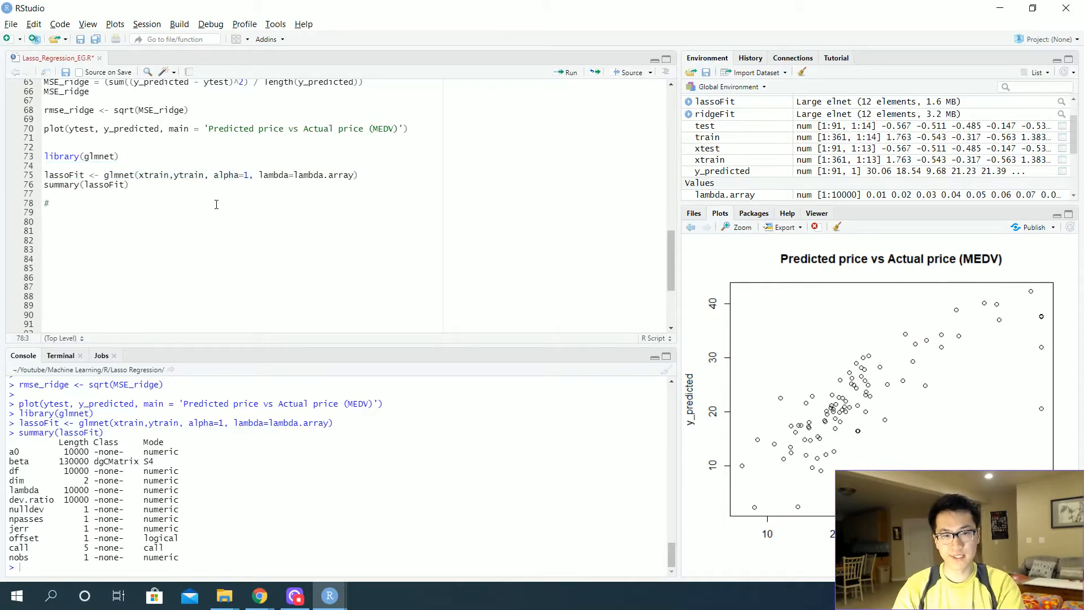
text(Lambdas in rela)
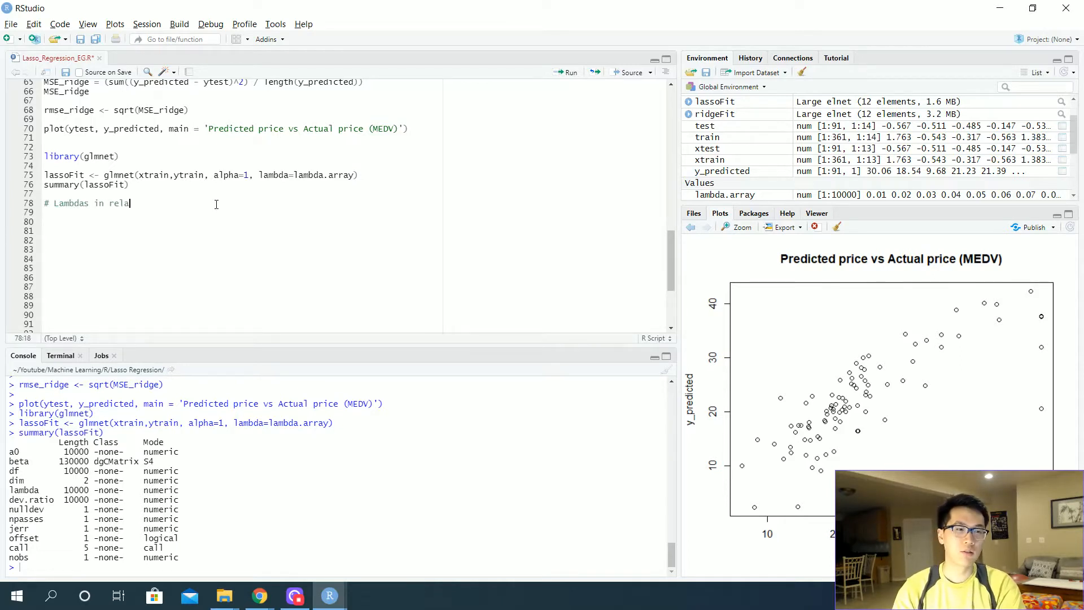
text(tion to the co)
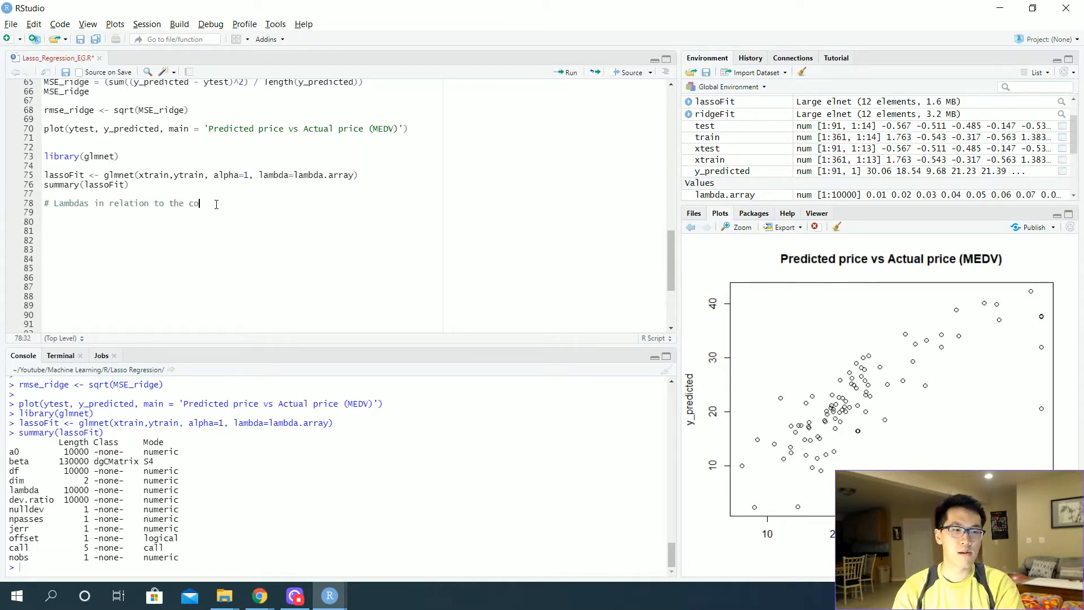
text(efficients)
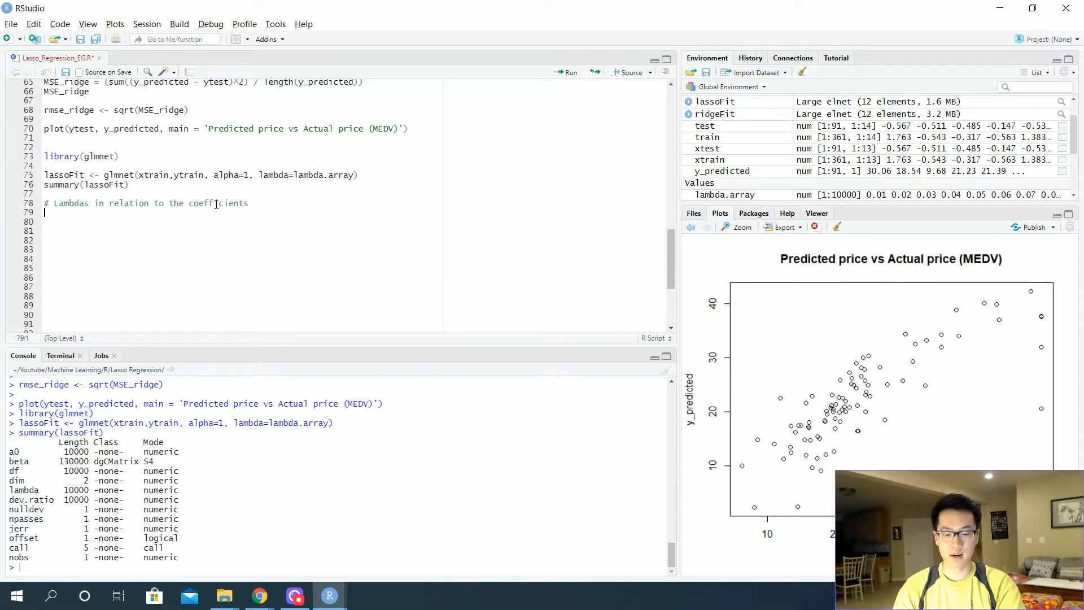
- Plot coefficient paths with plot(lassoFit, xvar='lambda', label=T)
text(plot())
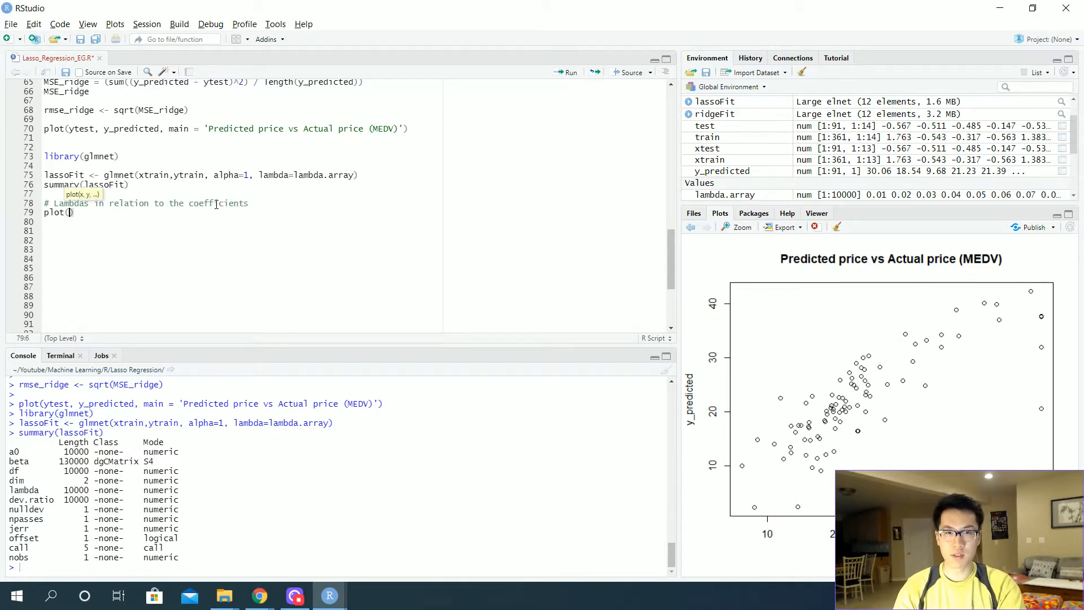
text(lassoFit, xvar = ')
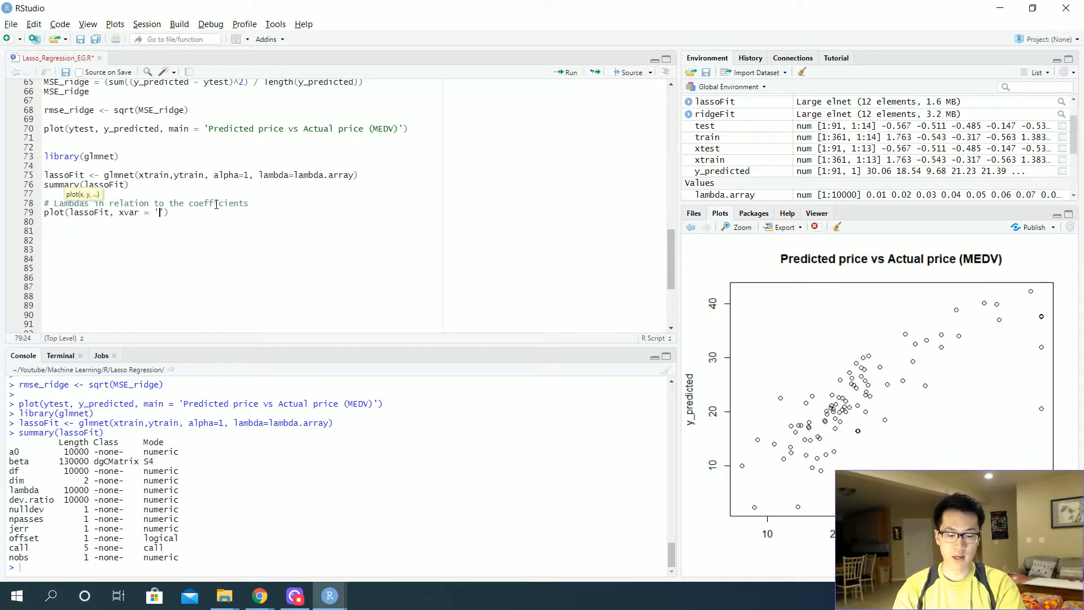
text(lambda)
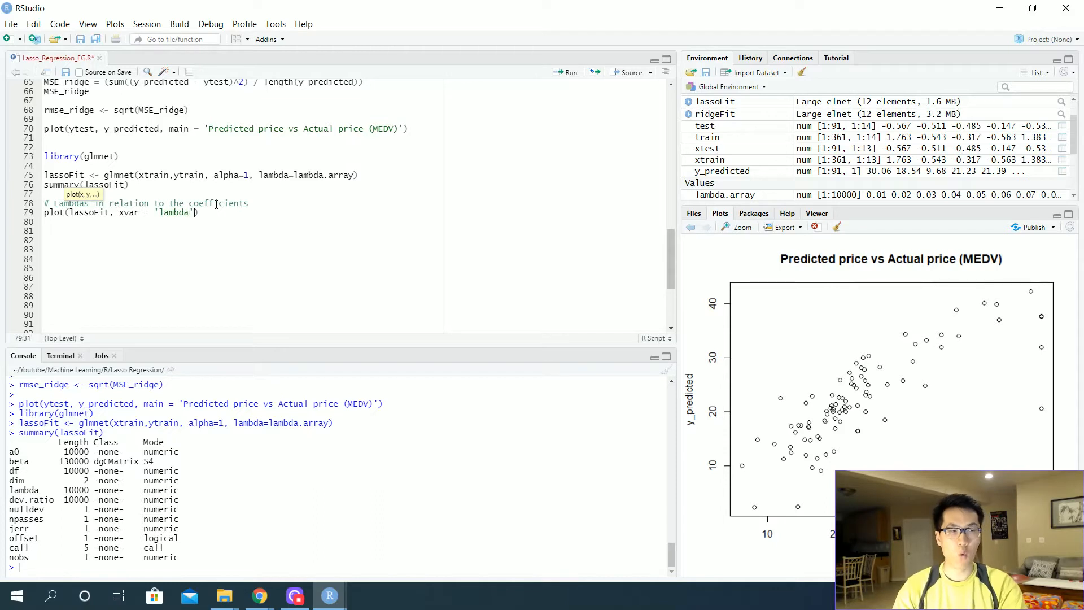
text(,)
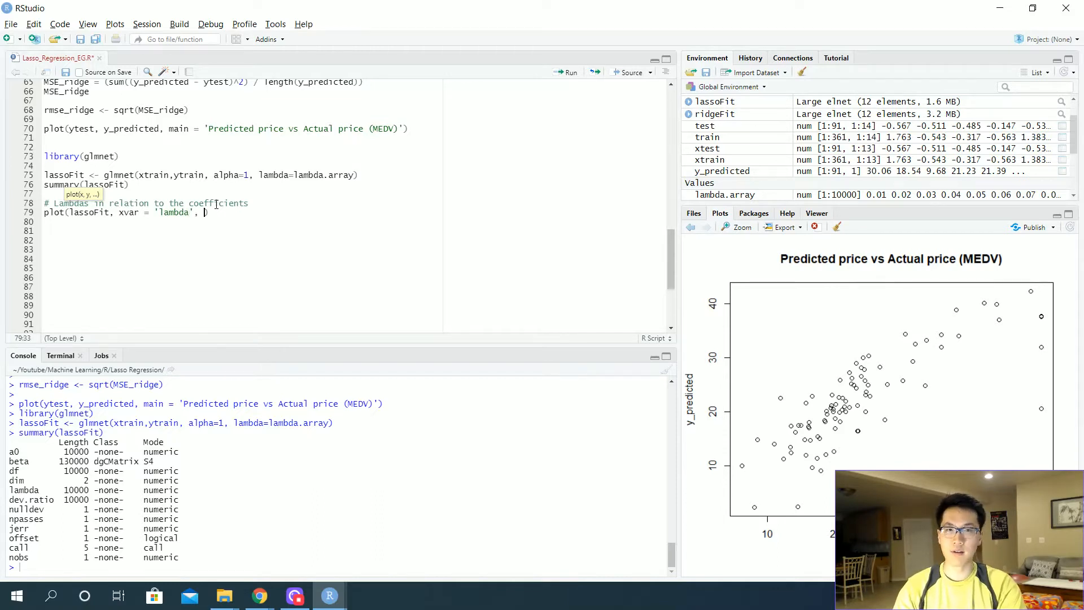
text(label)
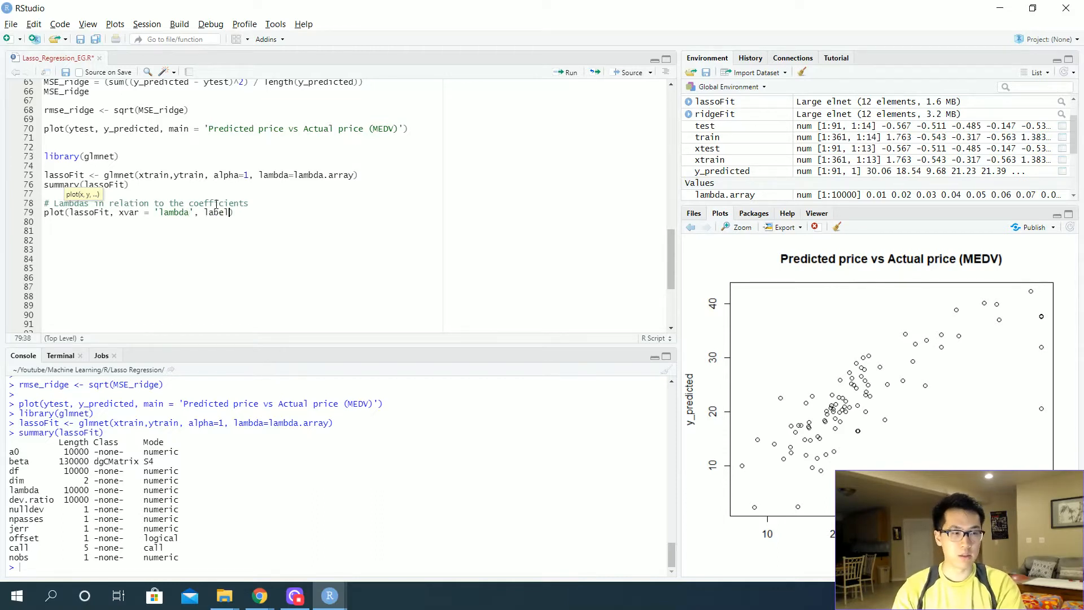
text(=T)
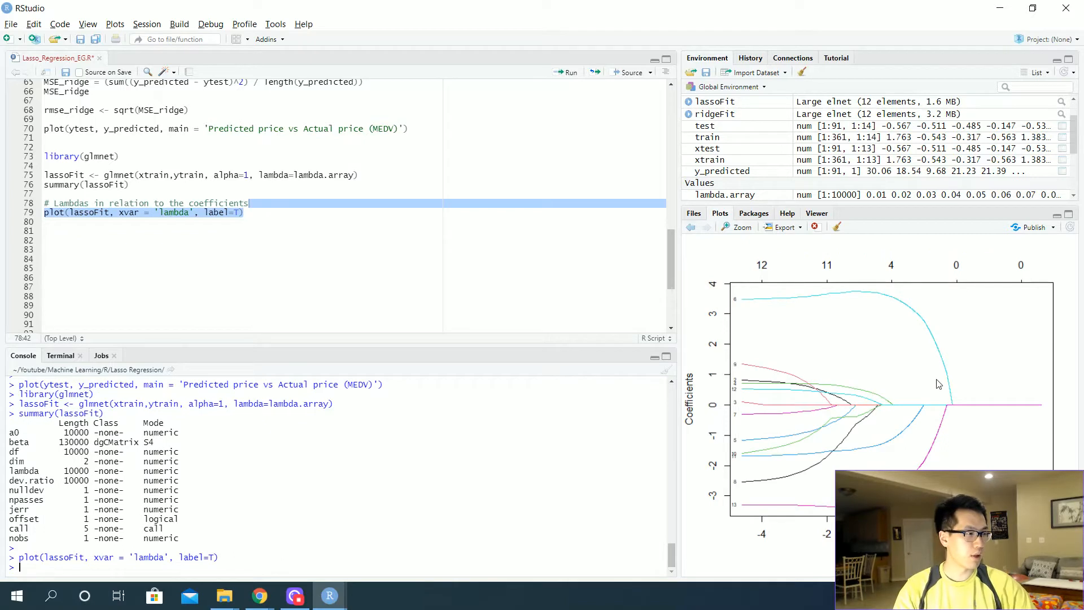
mouse_move(962, 448)
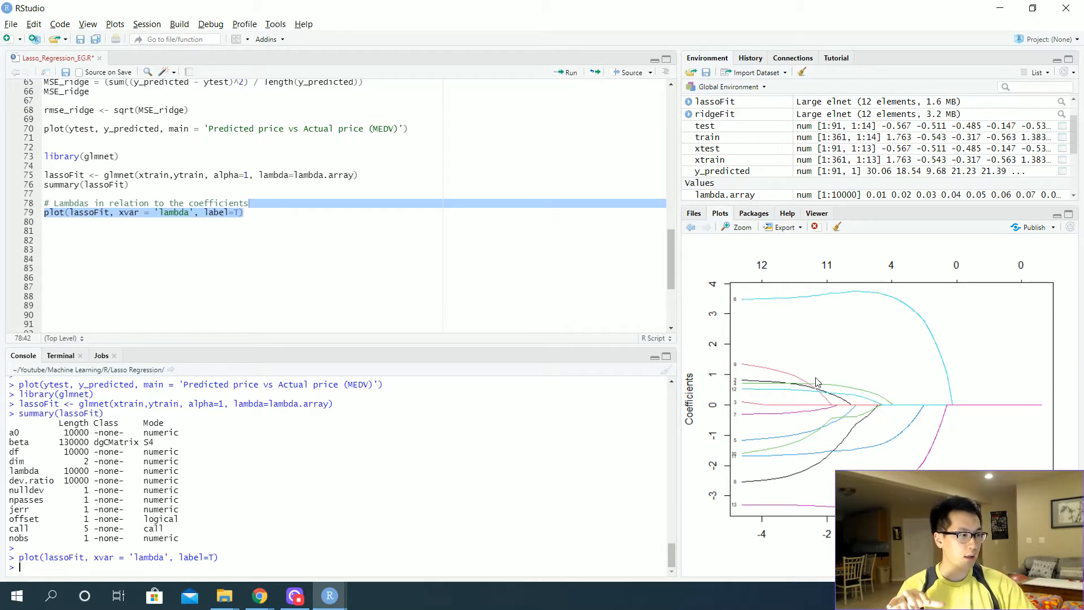
mouse_move(835, 408)
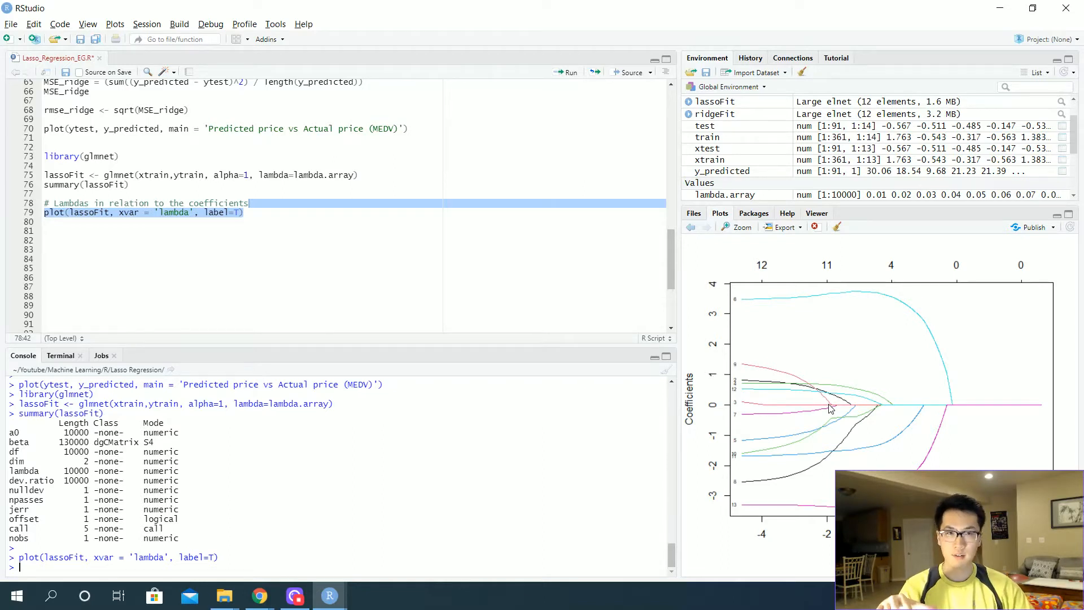
mouse_move(744, 307)
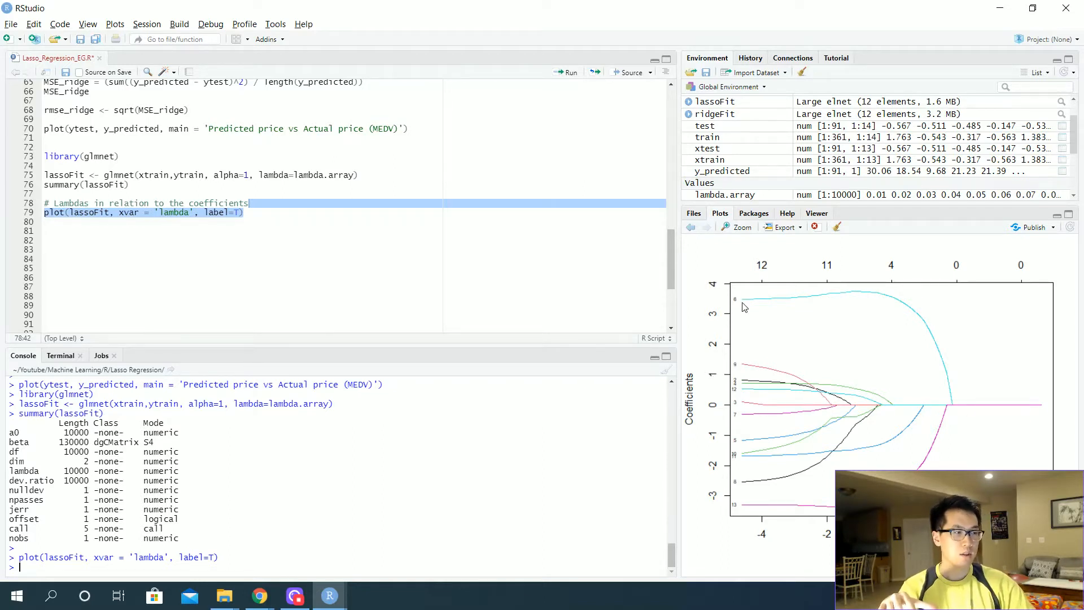
mouse_move(738, 305)
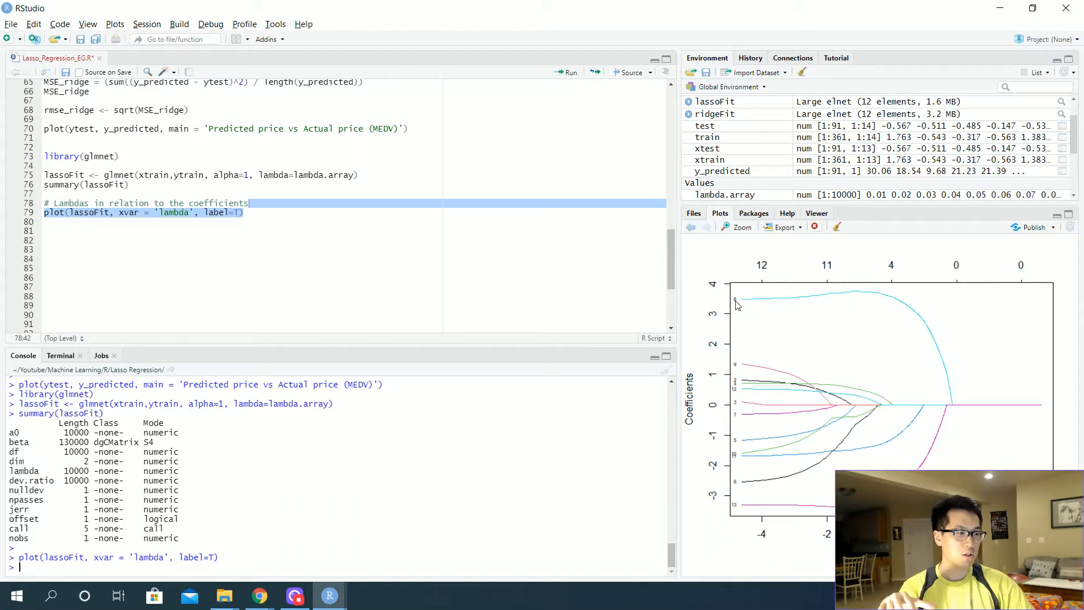
mouse_move(748, 519)
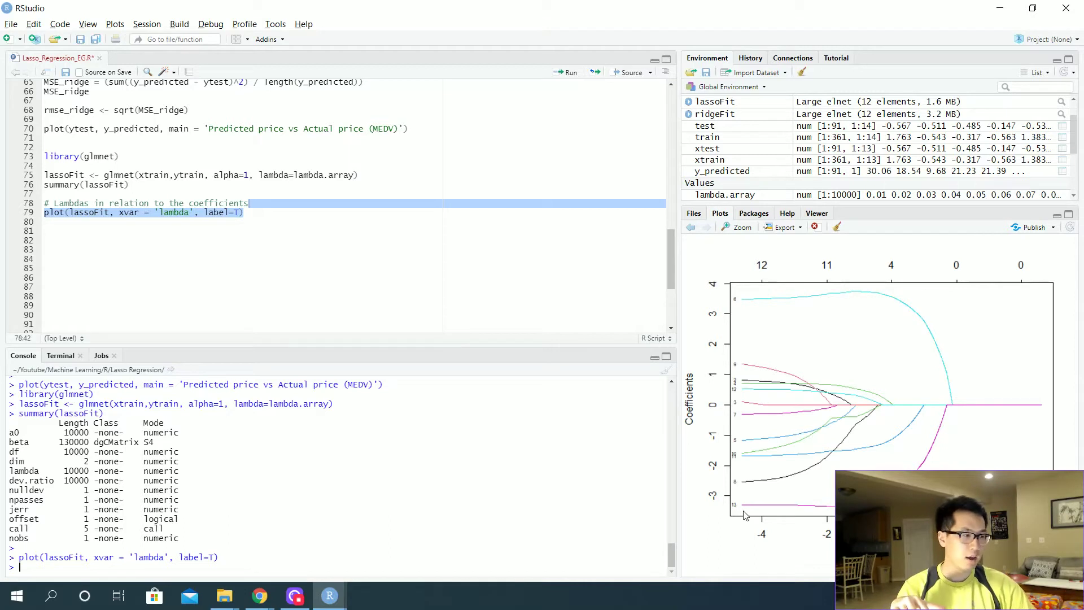
mouse_move(855, 443)
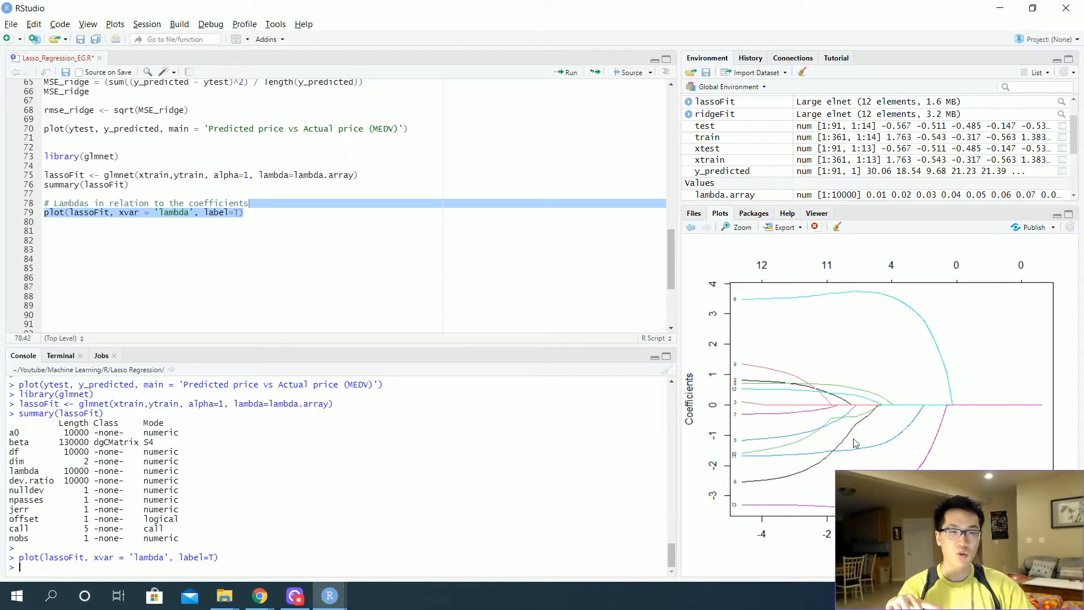
mouse_move(742, 447)
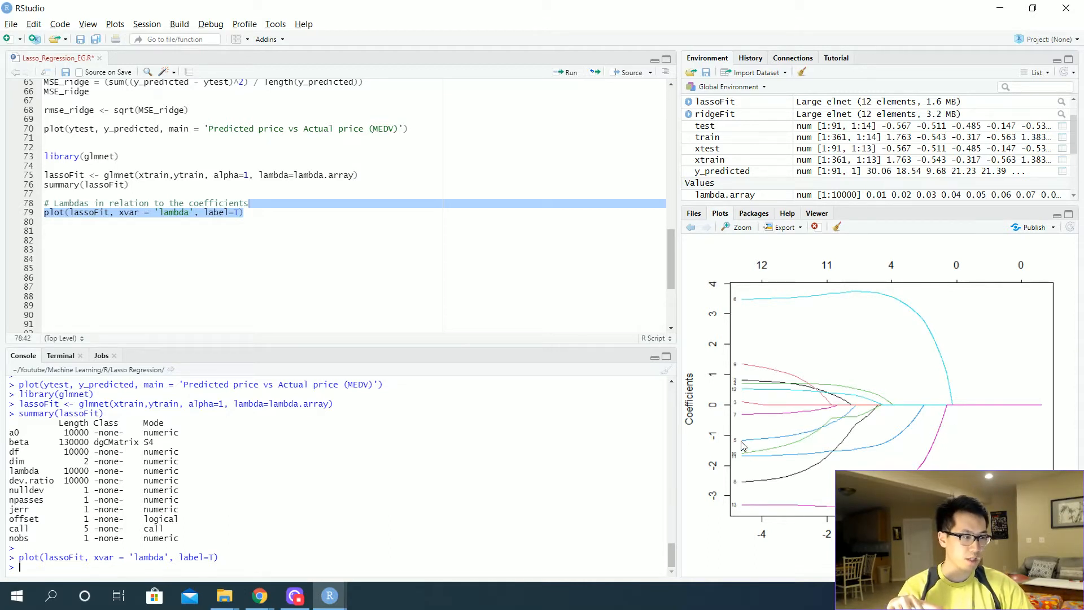
mouse_move(764, 331)
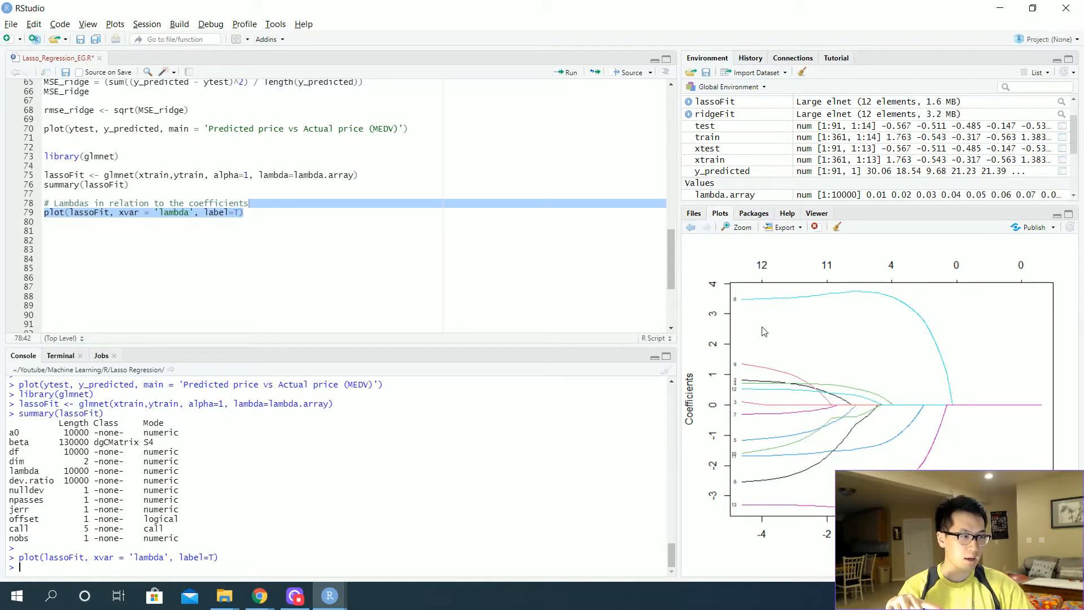
mouse_move(941, 438)
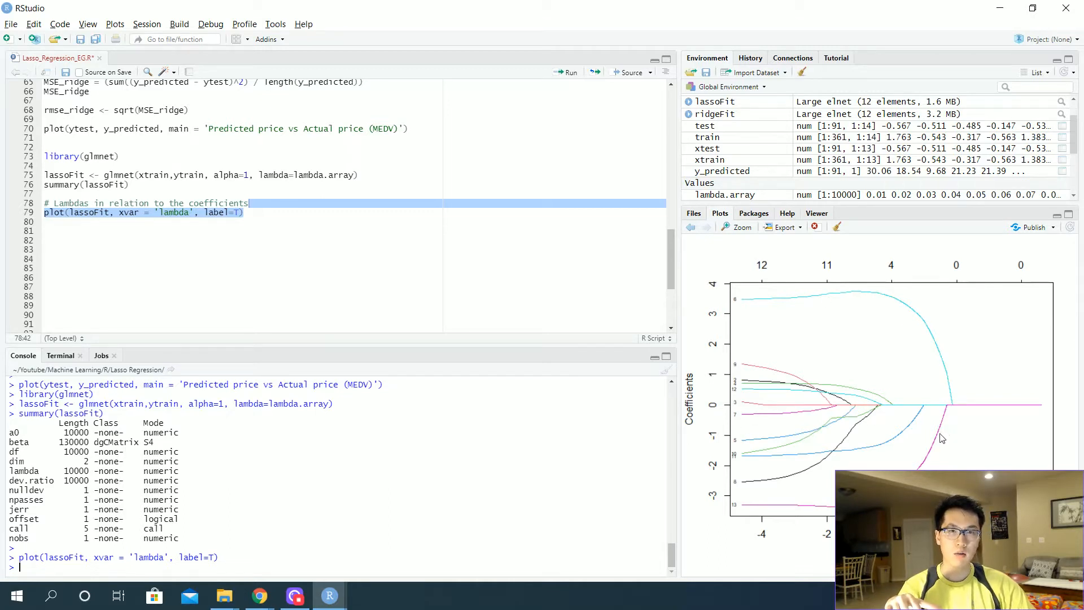
mouse_move(989, 426)
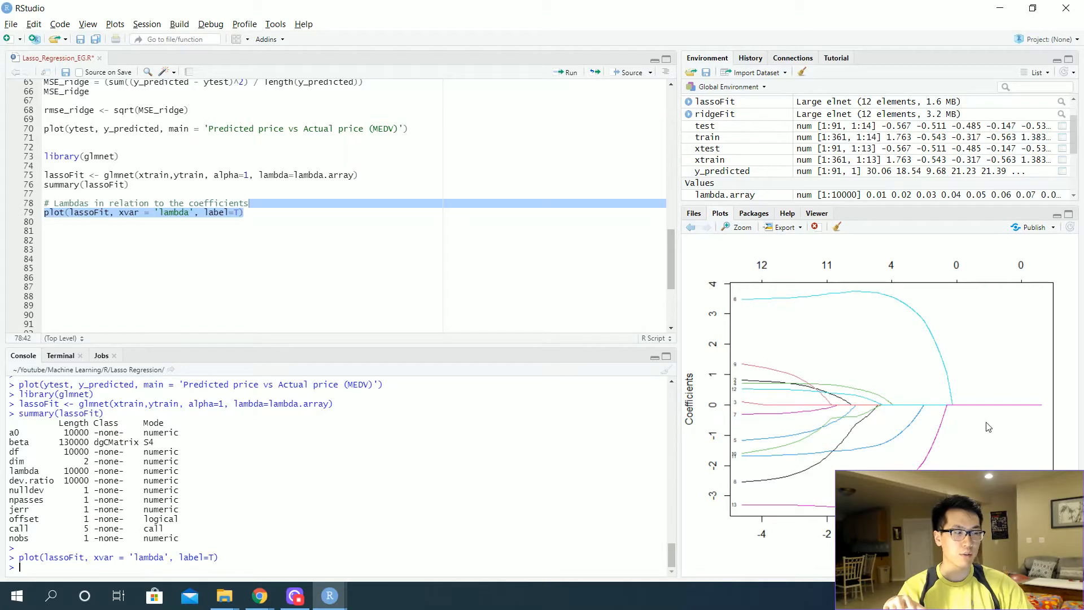
mouse_move(1005, 381)
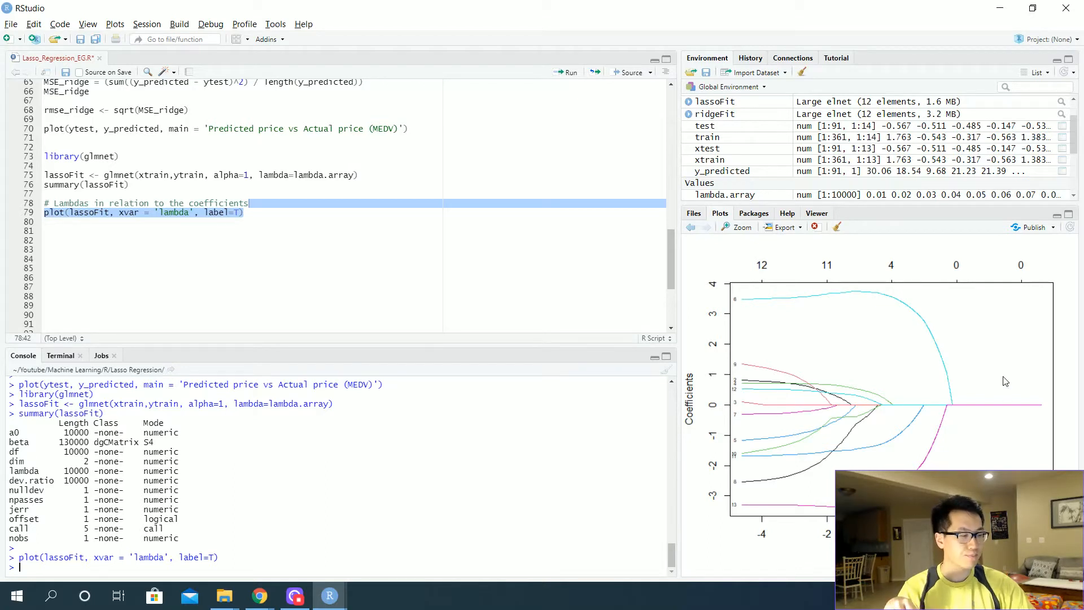
mouse_move(771, 468)
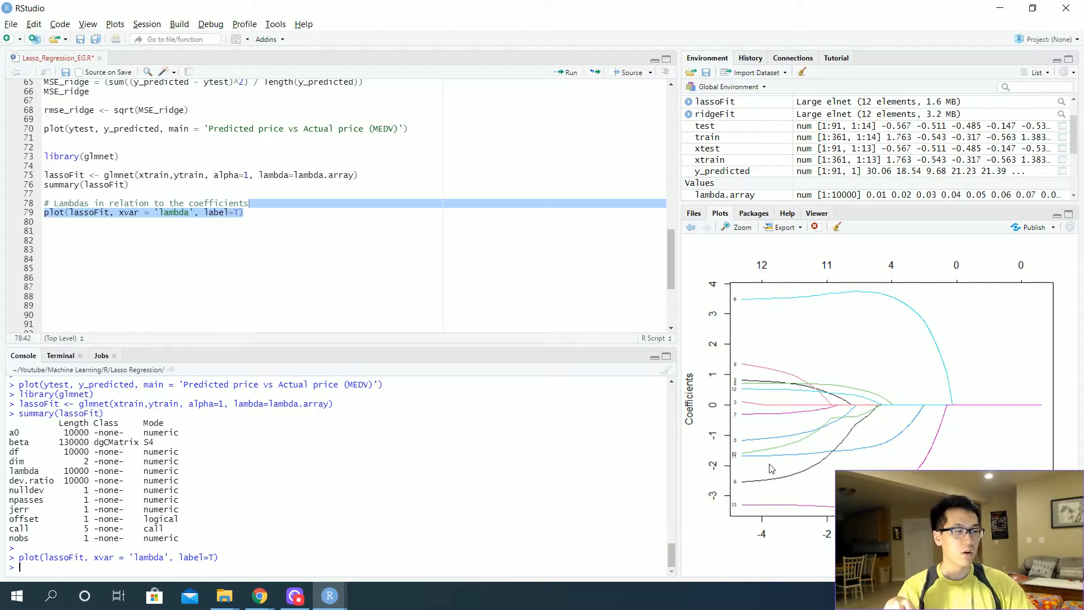
mouse_move(911, 425)
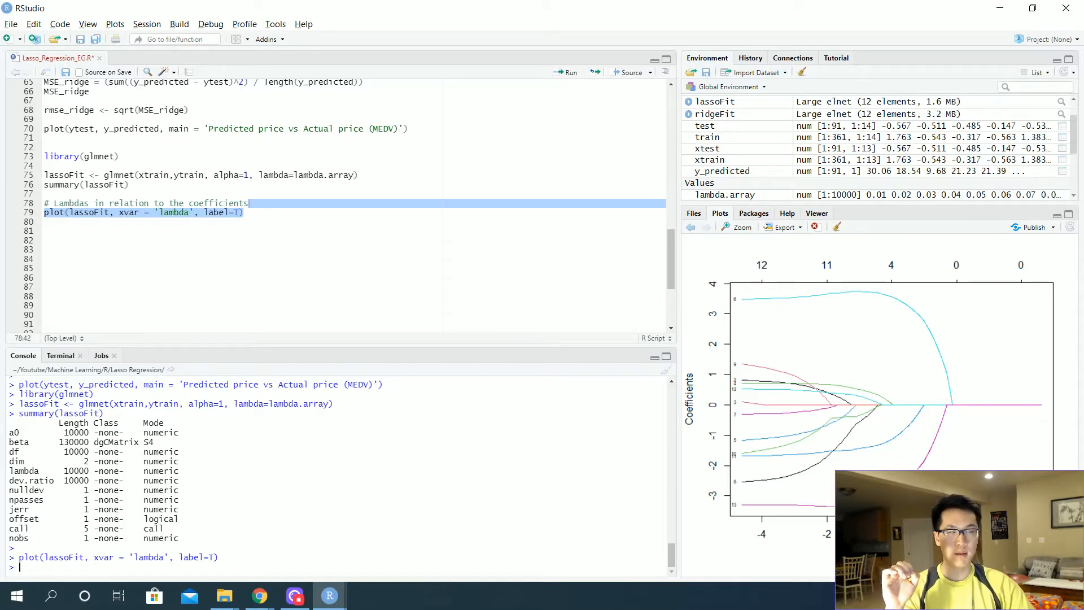
- Add a '# Goodness of fit' comment and plot(lassoFit, xvar='dev', label=T)
click(47, 231)
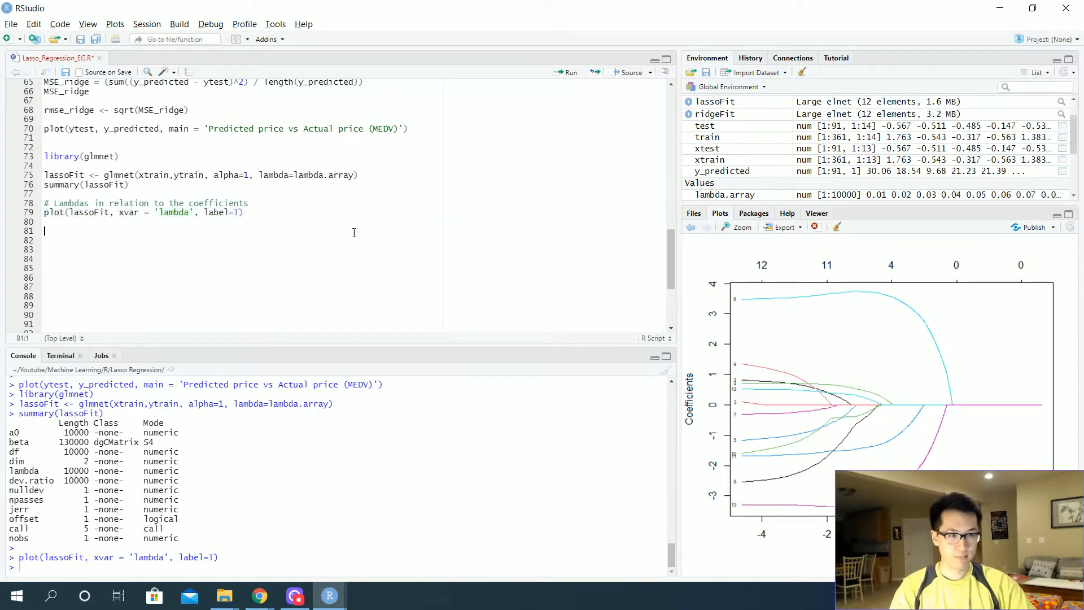
text(# Goodness o)
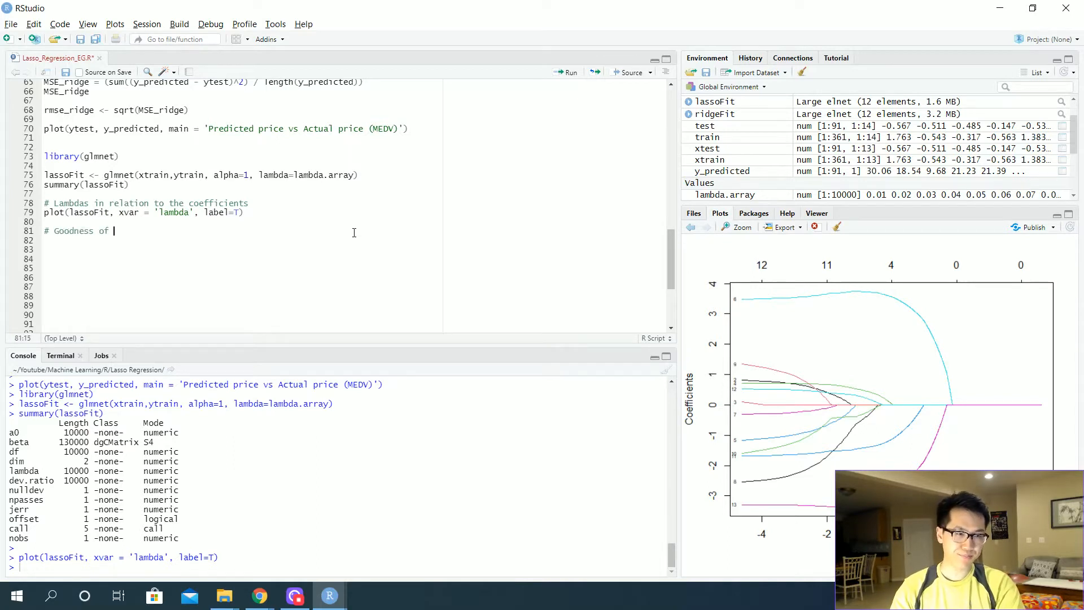
text(fit)
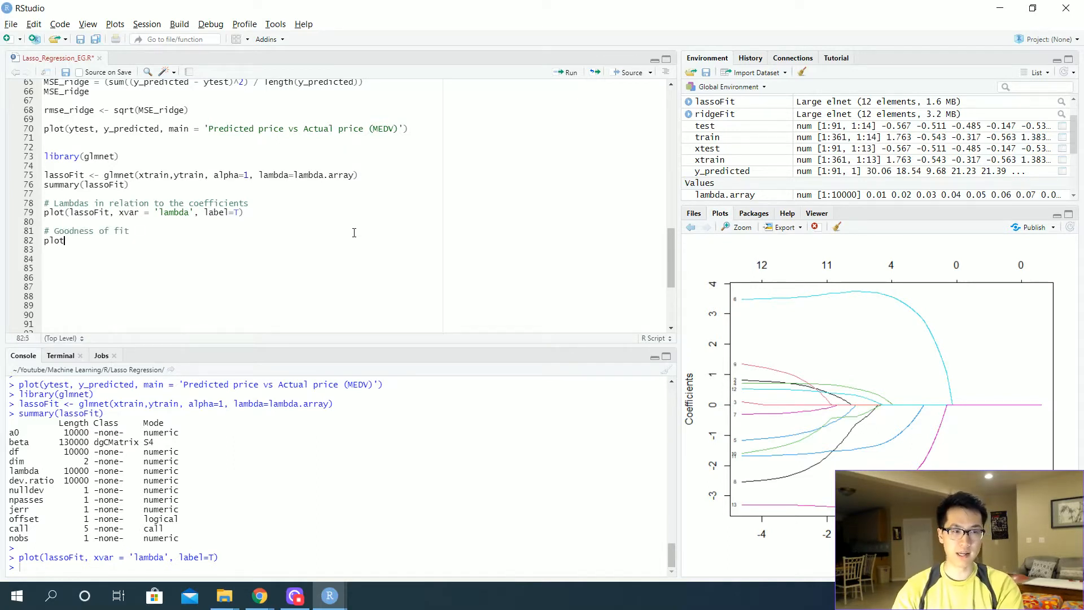
text(())
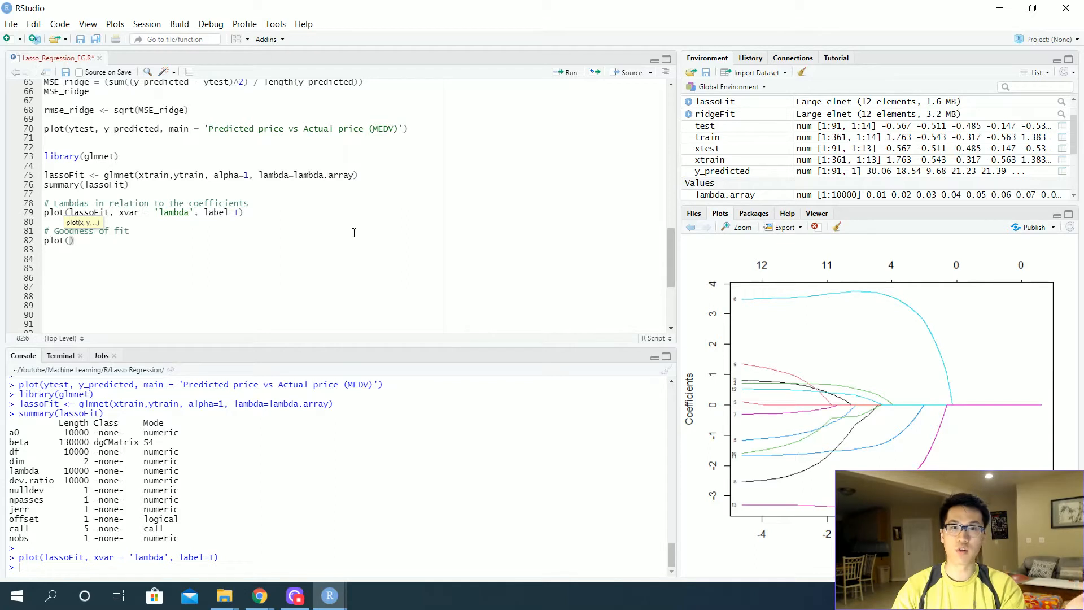
text(lassoFit,)
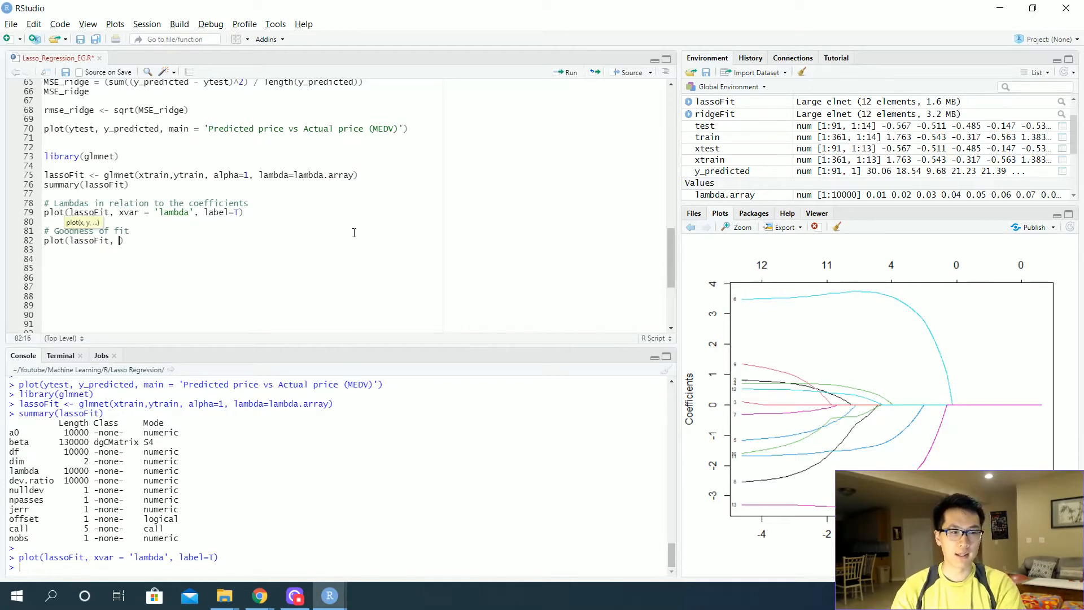
text(xvar = 'dev')
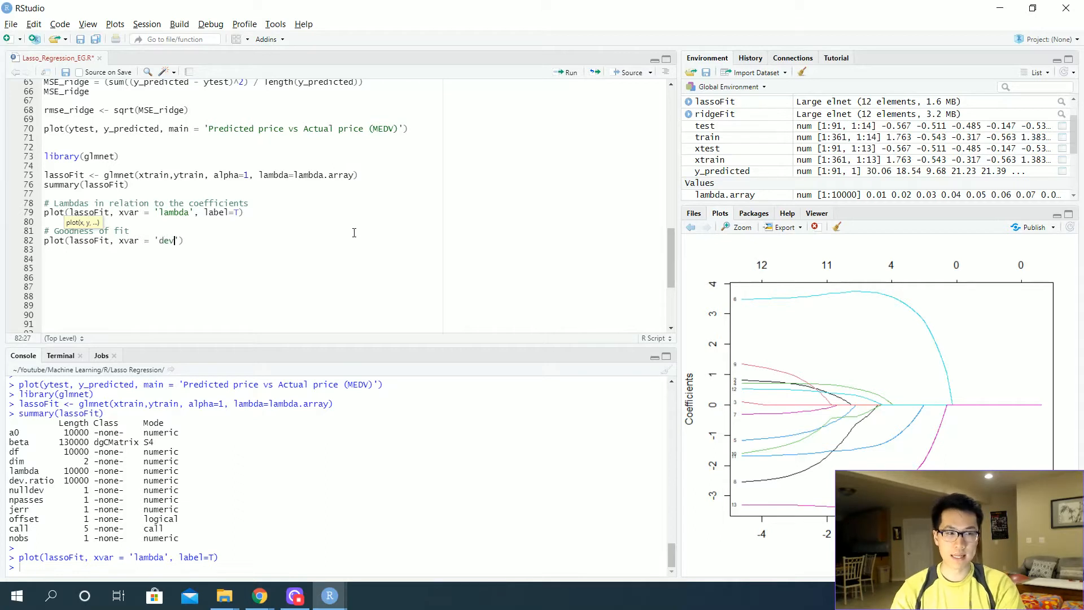
text(, label = T)
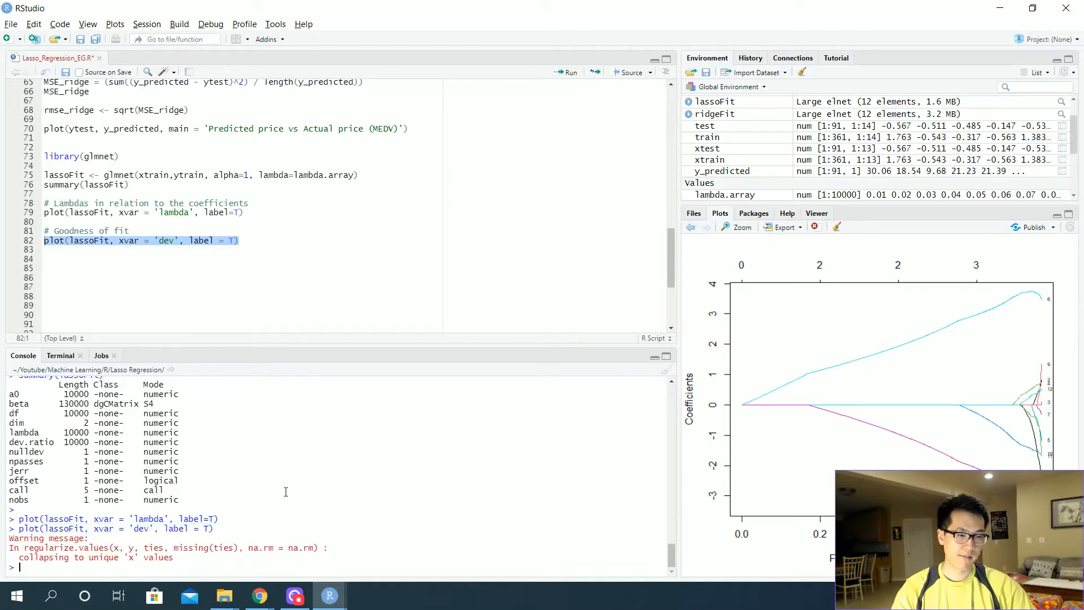
mouse_move(387, 485)
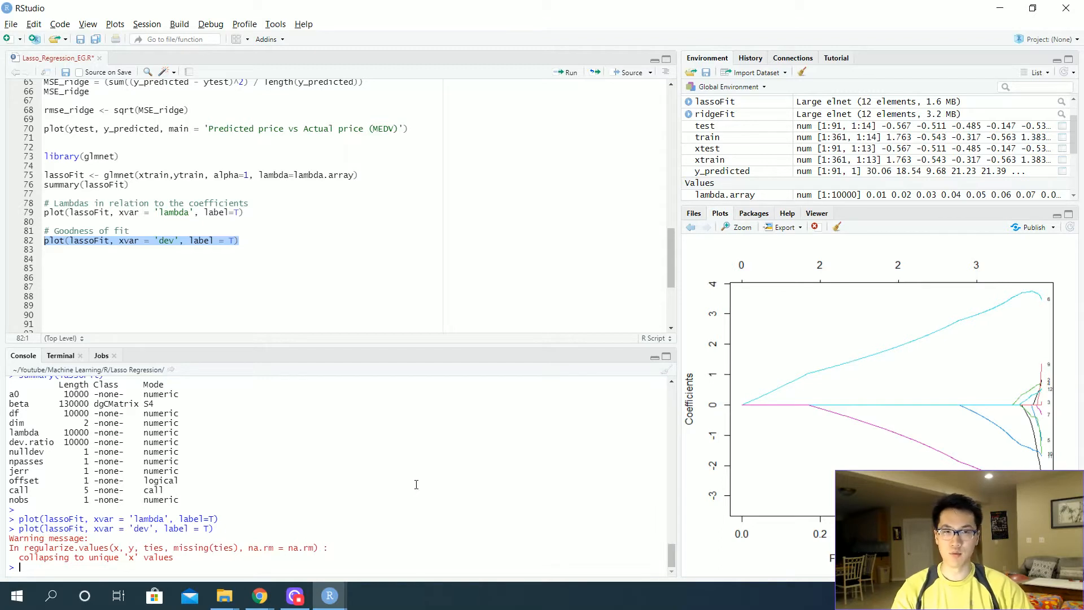
mouse_move(521, 491)
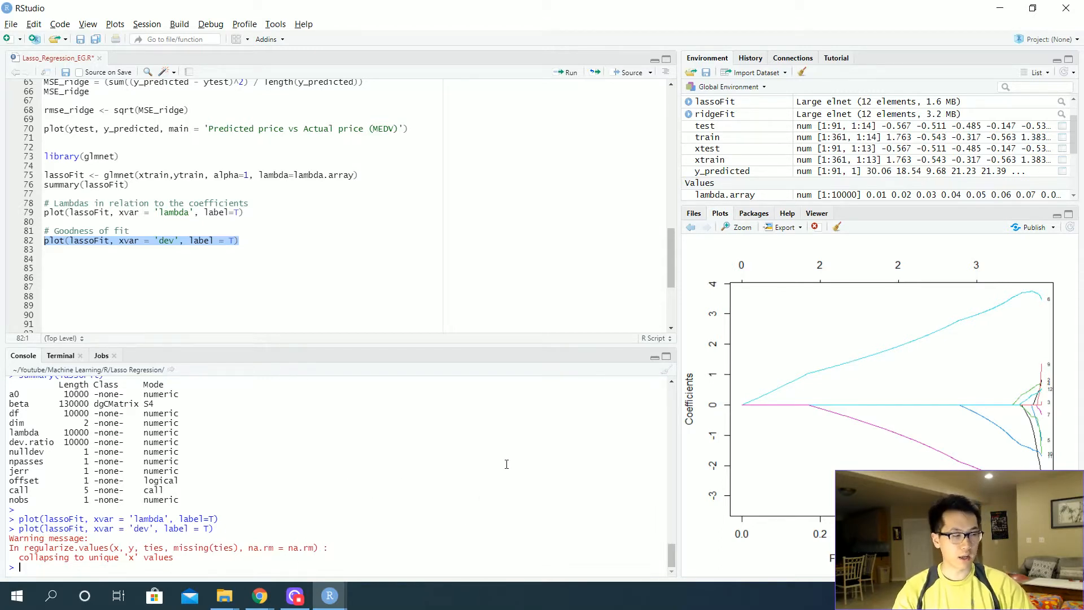
mouse_move(1015, 314)
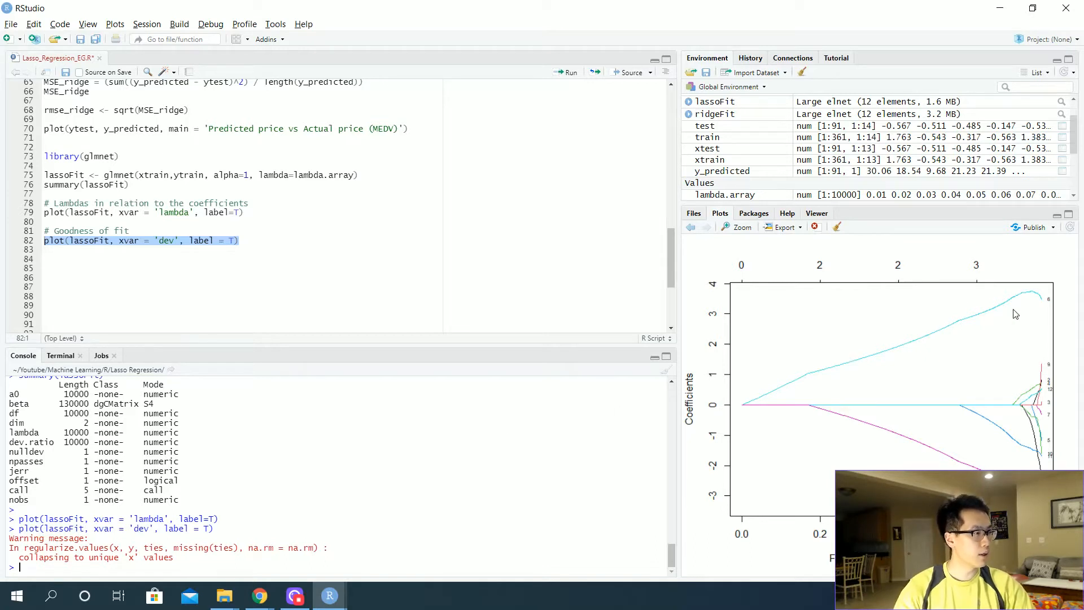
mouse_move(789, 414)
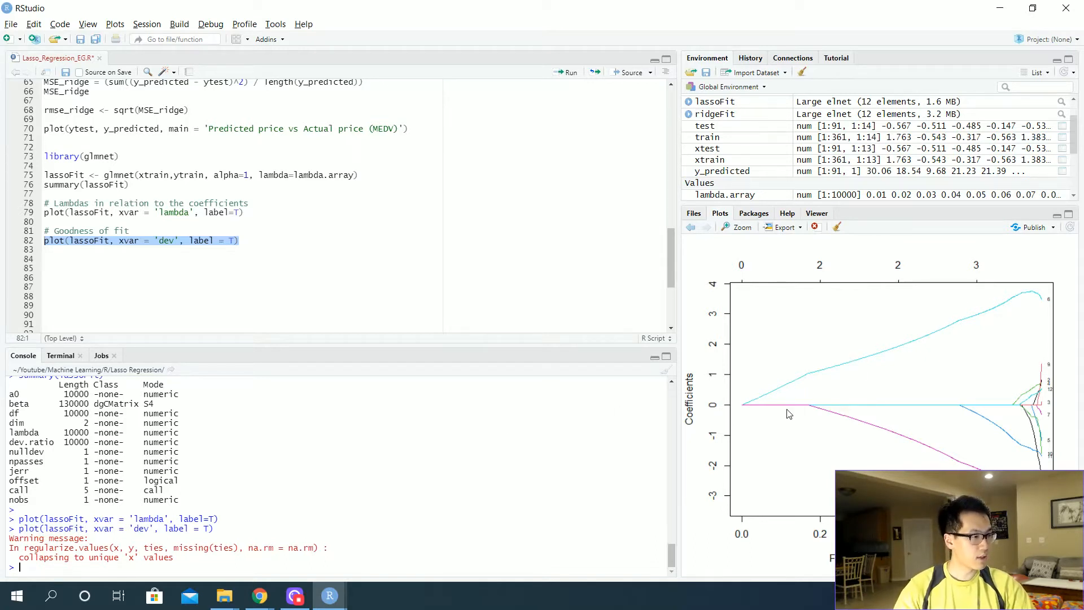
mouse_move(1023, 365)
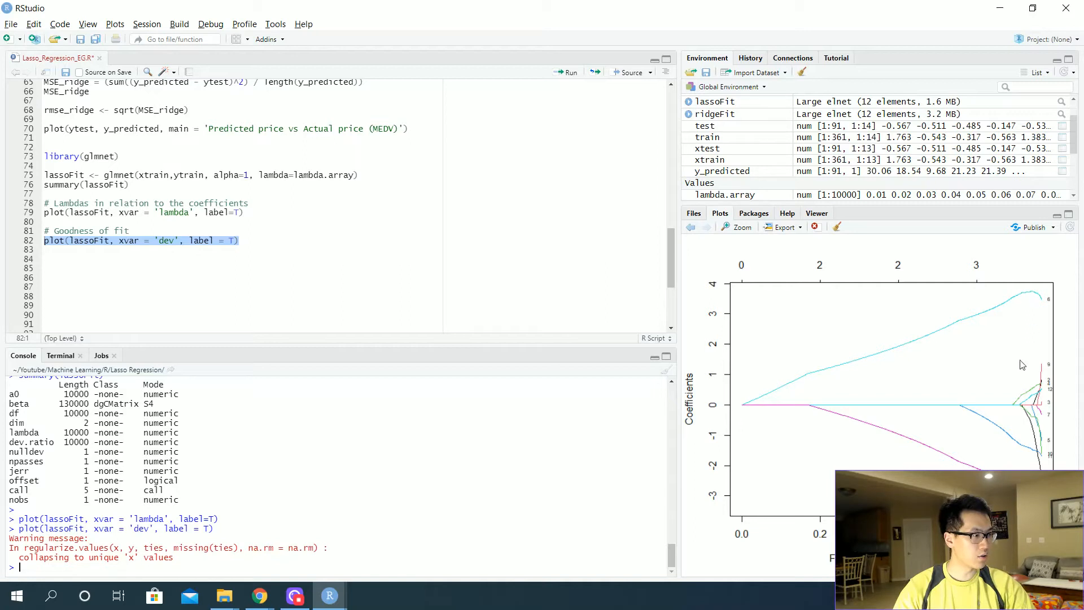
mouse_move(1059, 428)
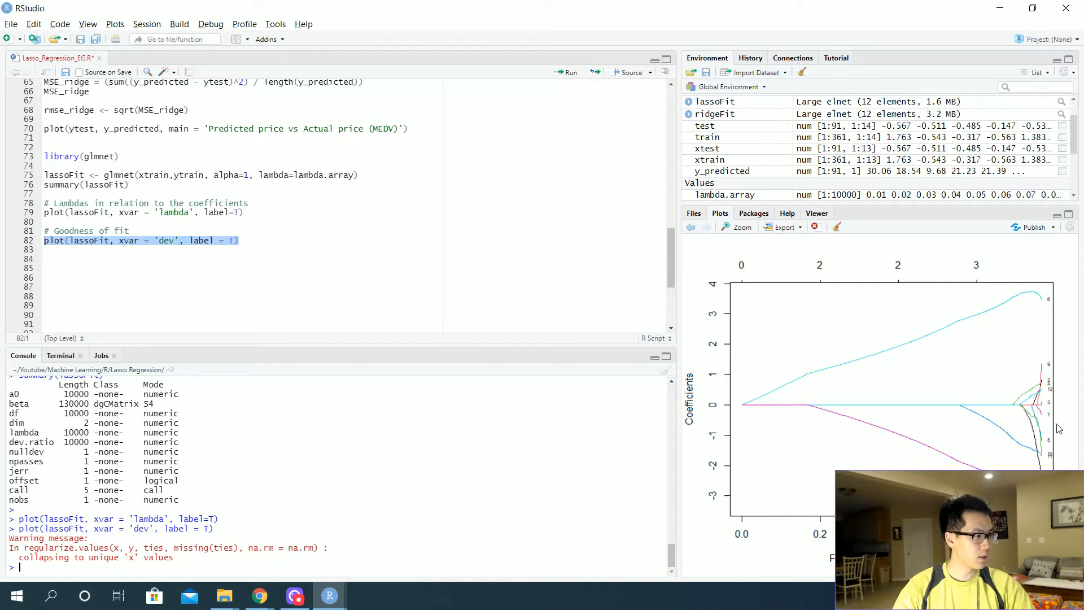
mouse_move(1039, 344)
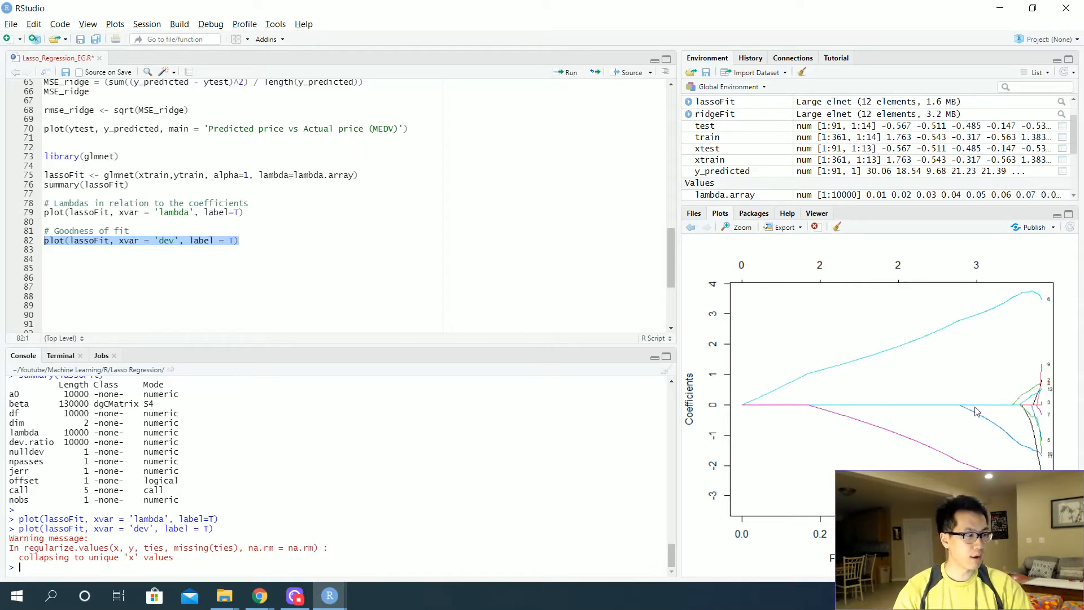
mouse_move(725, 319)
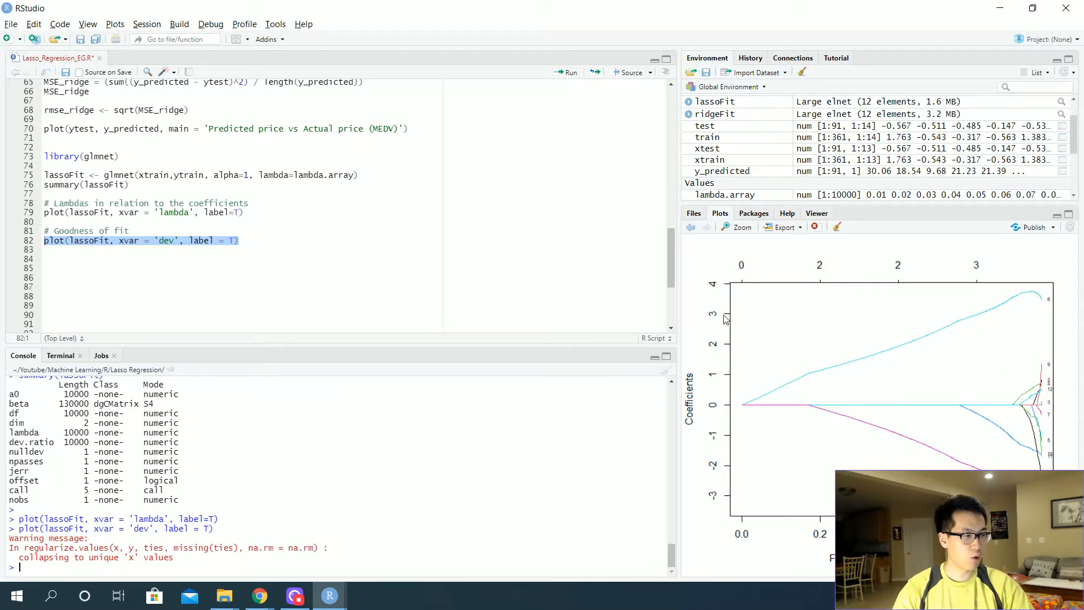
mouse_move(889, 335)
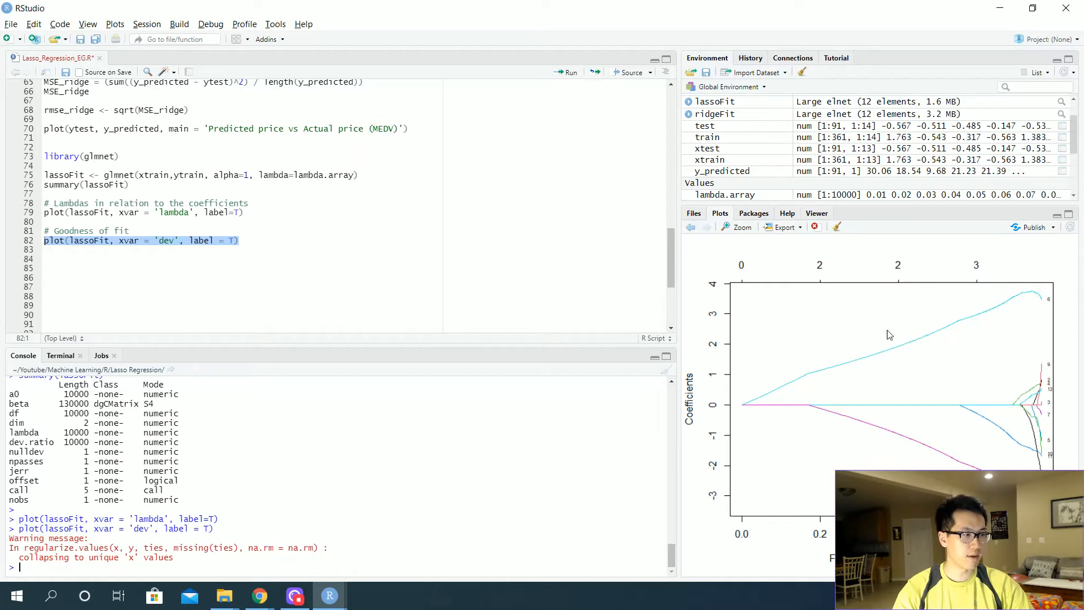
mouse_move(805, 457)
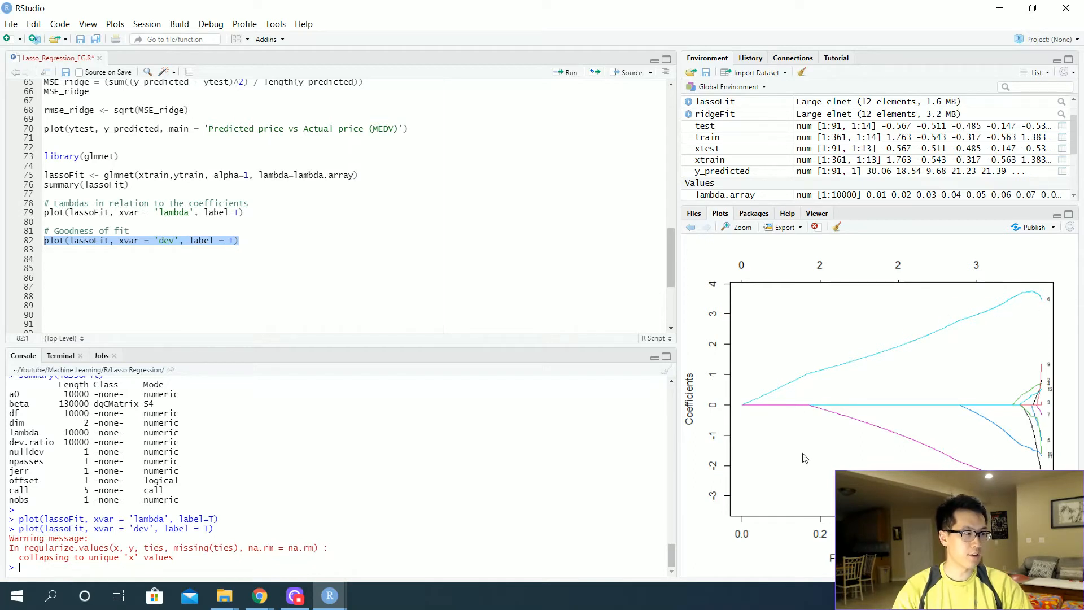
mouse_move(1050, 416)
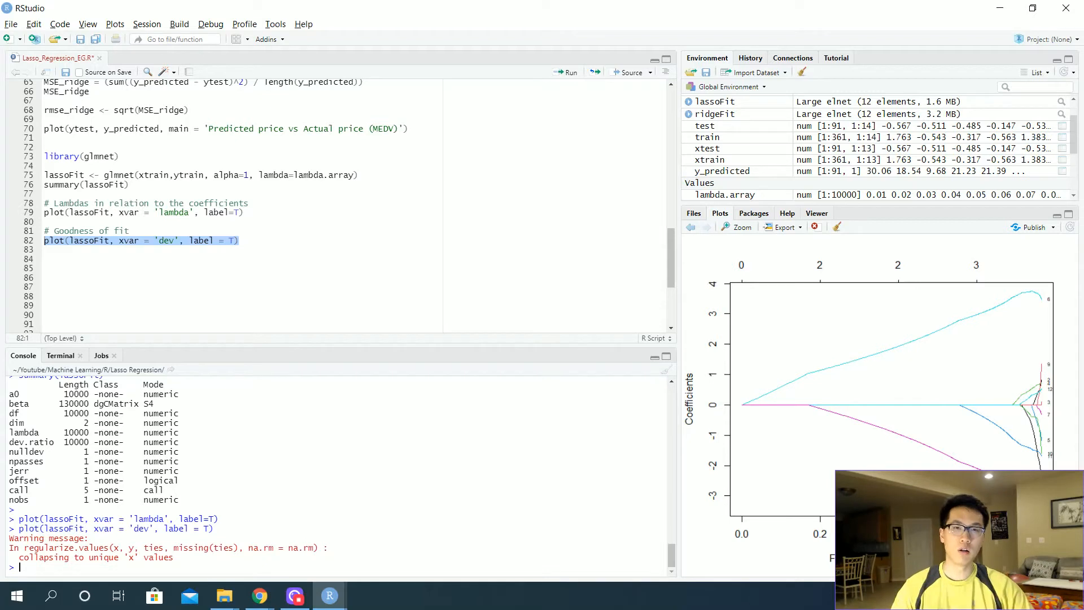
mouse_move(908, 392)
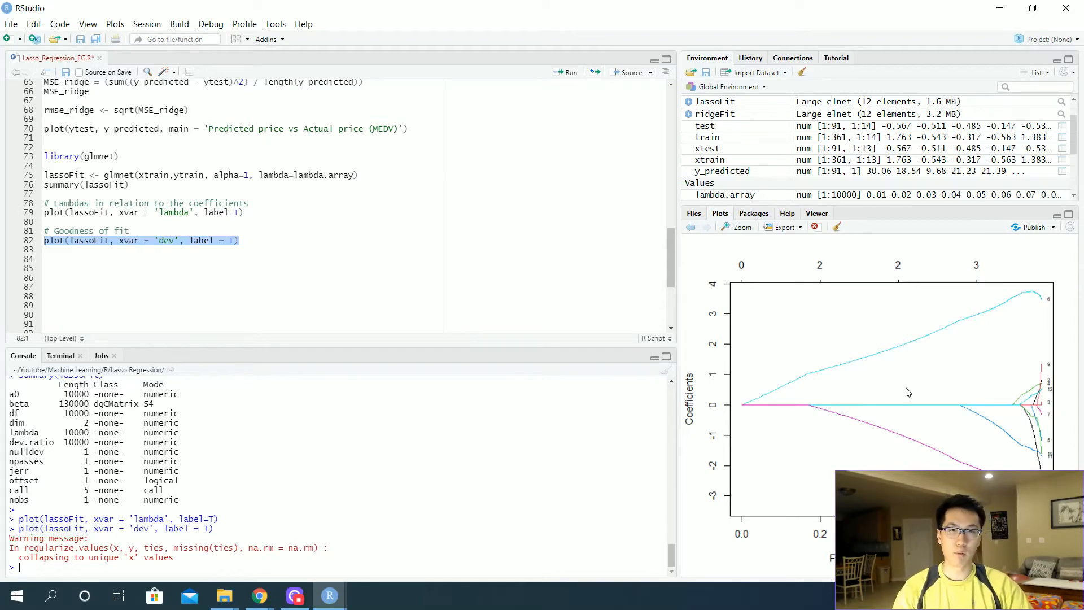
mouse_move(916, 390)
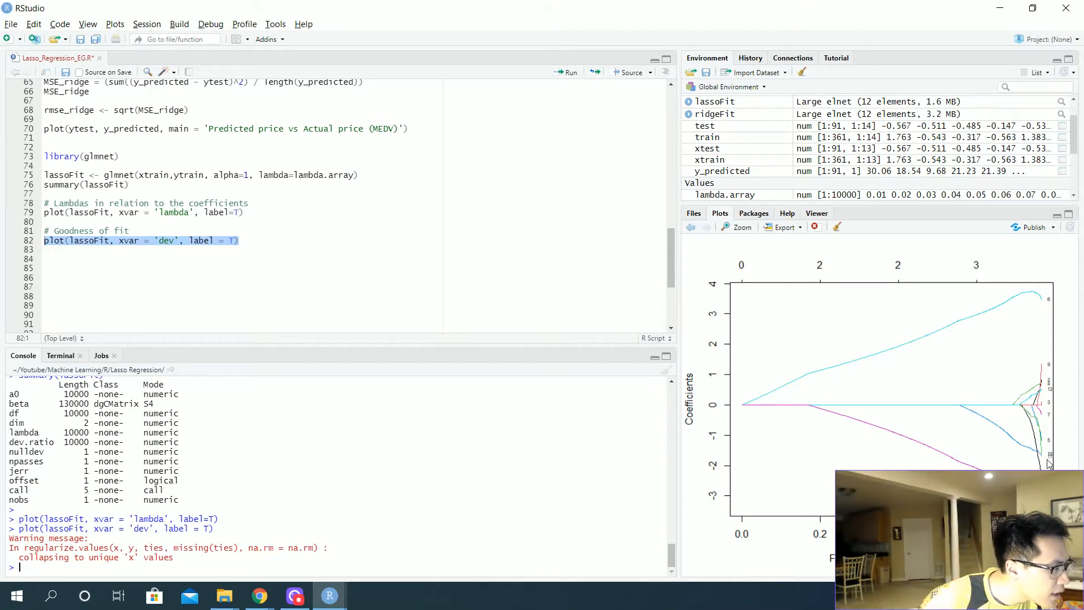
mouse_move(1024, 455)
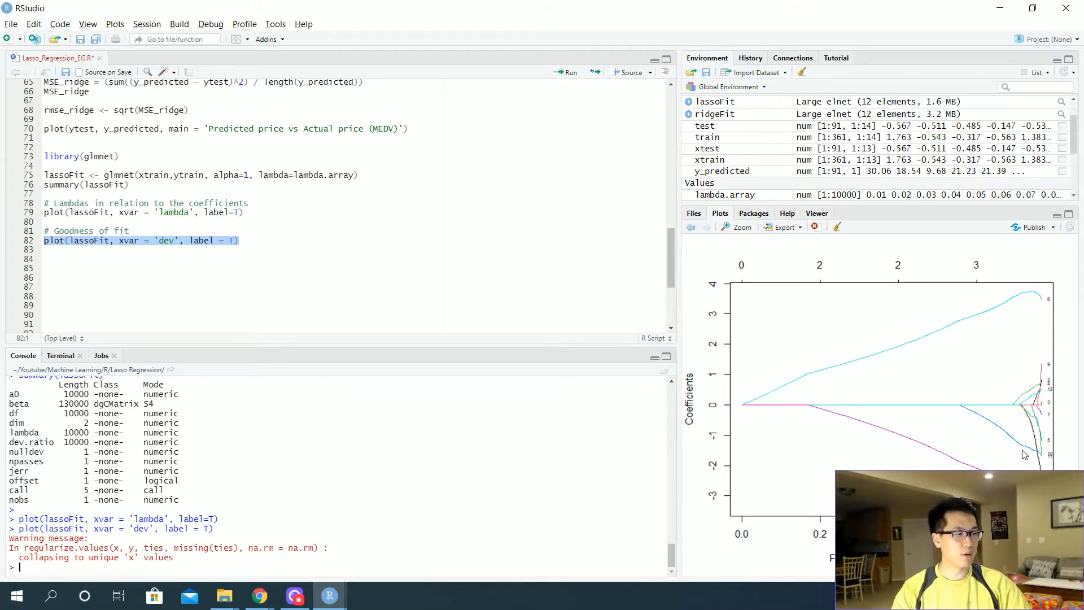
mouse_move(1014, 437)
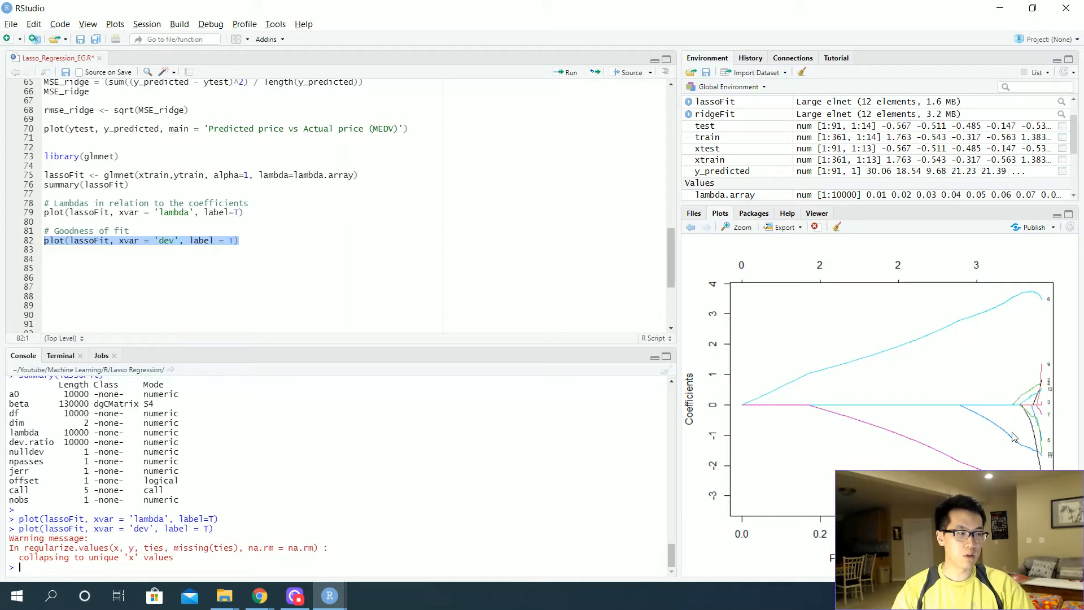
mouse_move(940, 387)
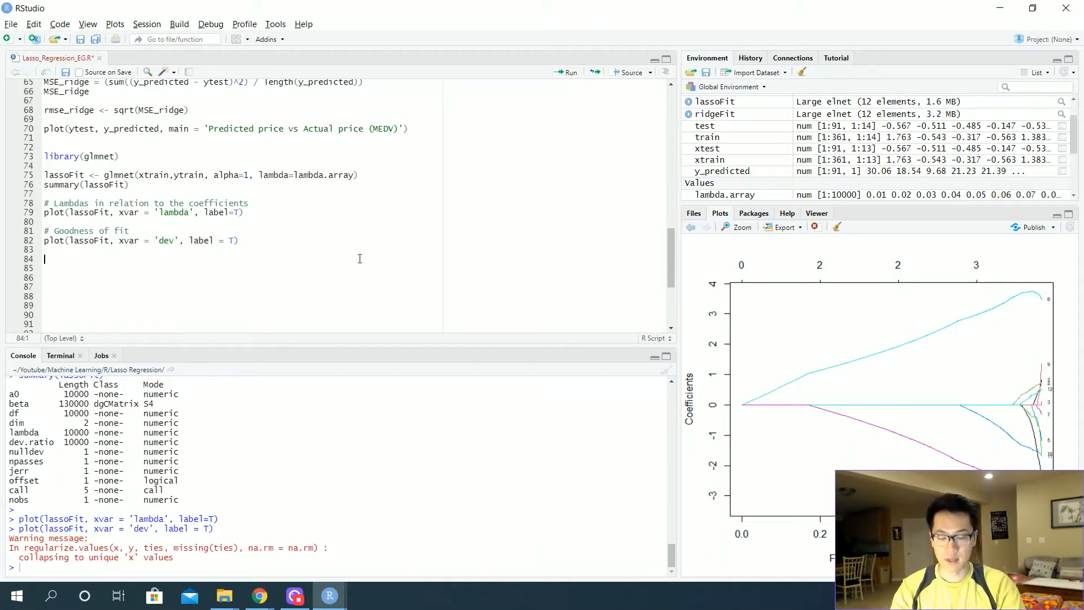
- Add '# Predicted Values' and y_predicted_lasso <- predict(lassoFit, s=min(lambda.array), newx=testx)
text(# Predicted Values)
click(241, 268)
text(y)
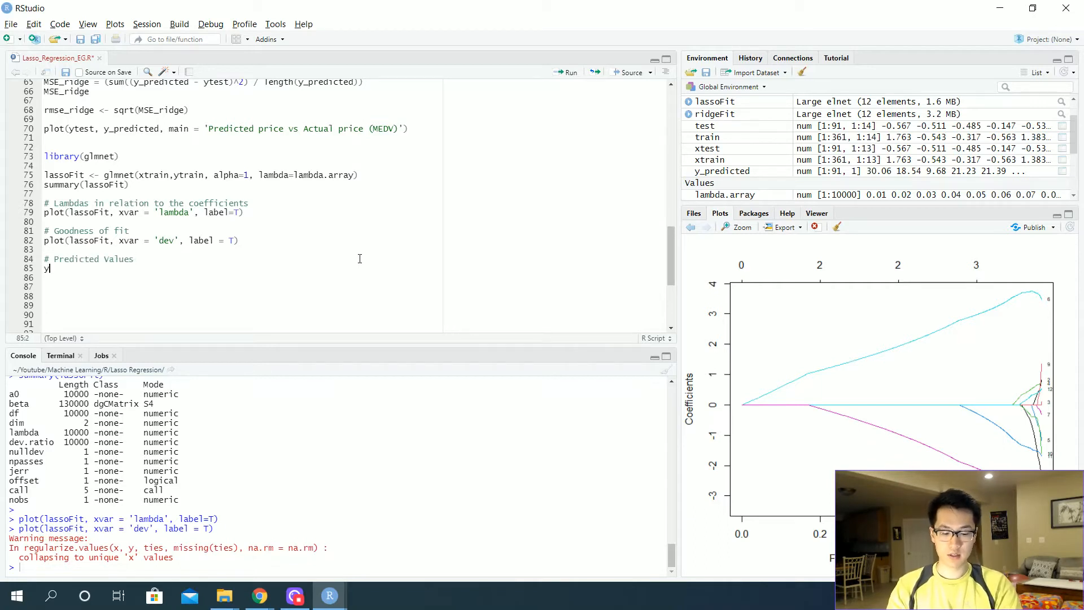
text(_predicted_)
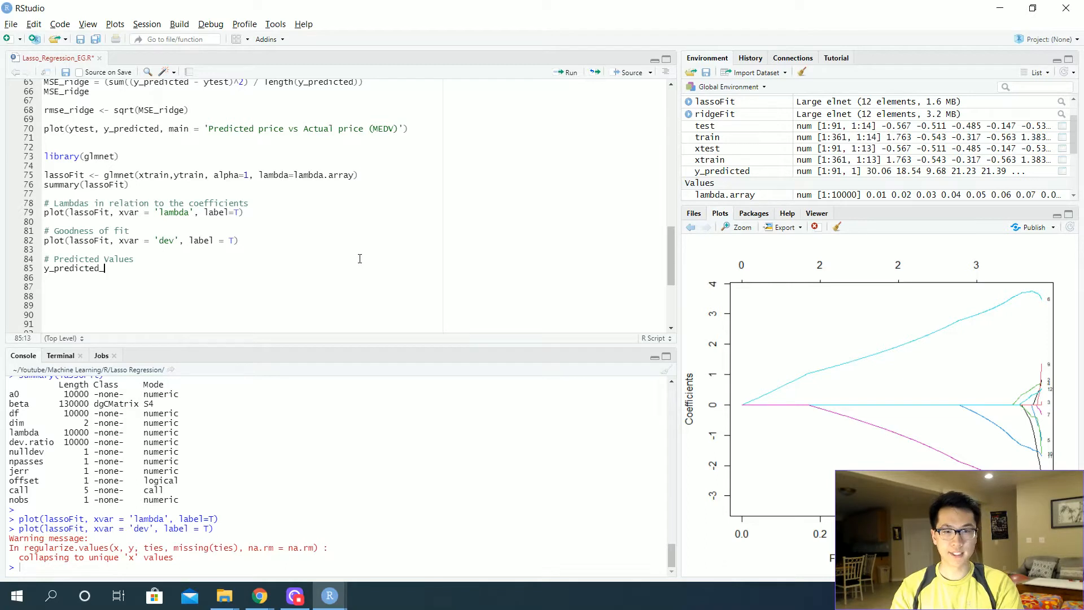
text(lasso <- p)
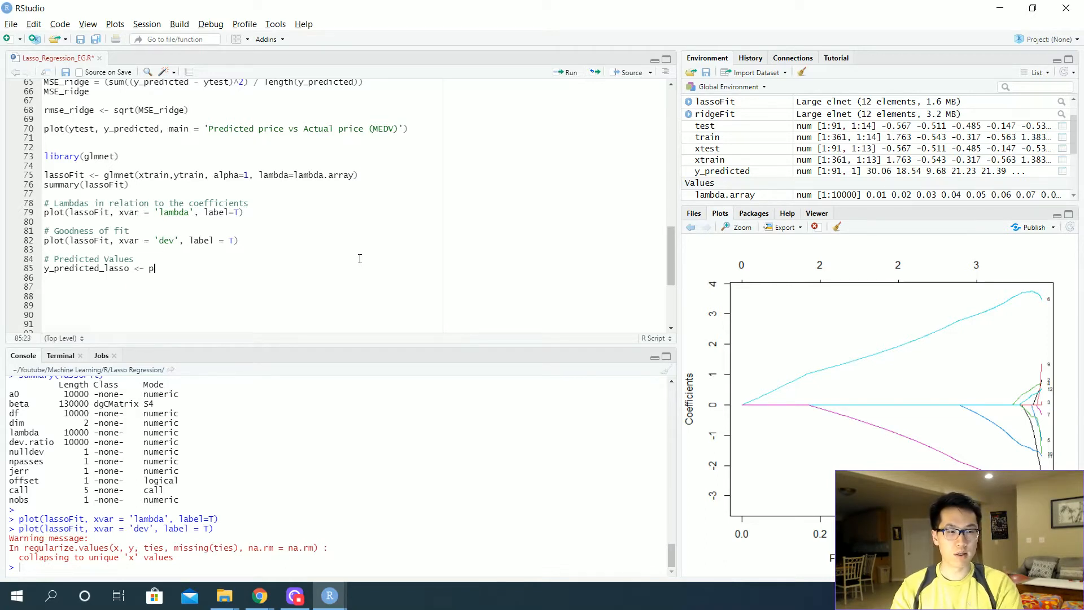
text(redict(lasso)
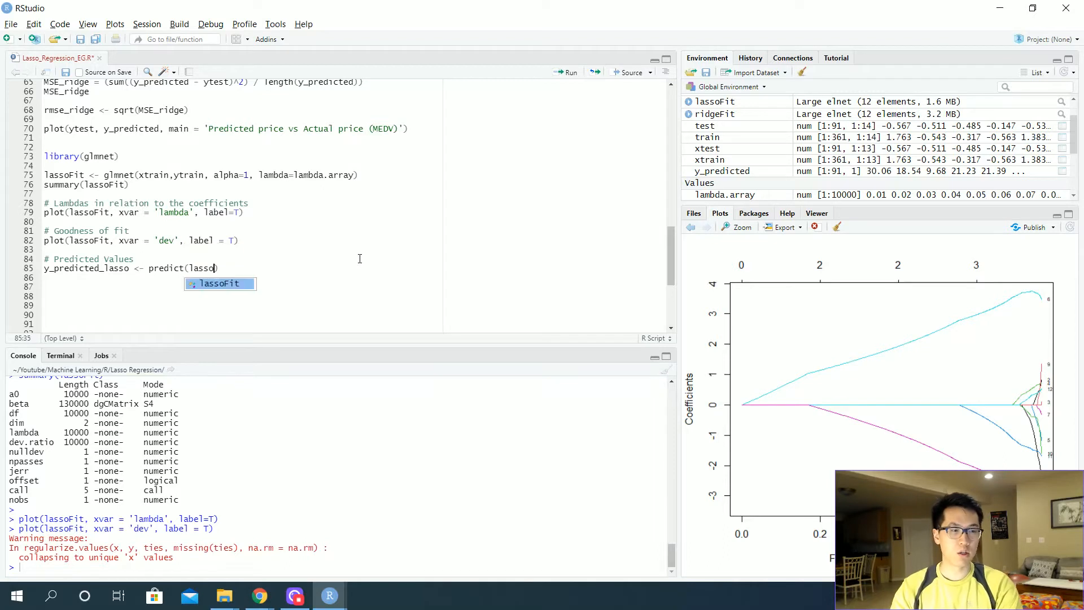
key(Tab)
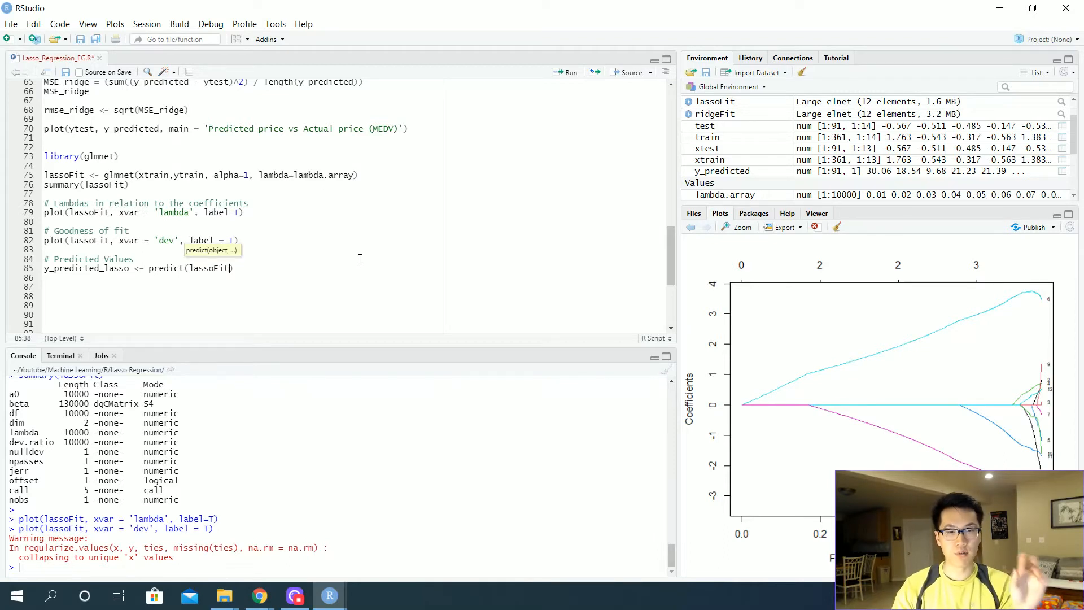
text(, s=min()
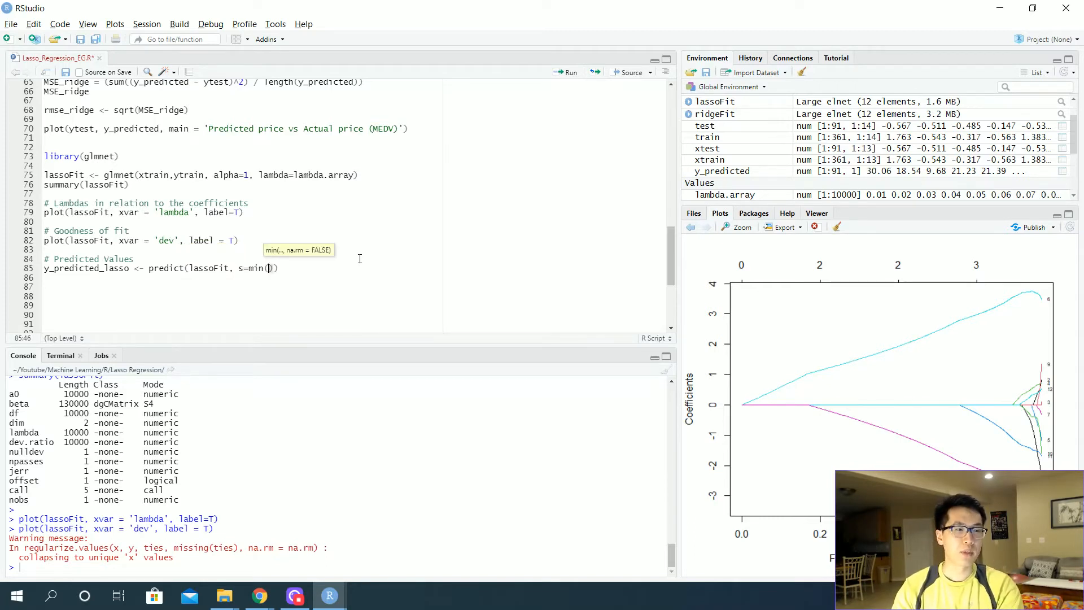
text(lambda.array)
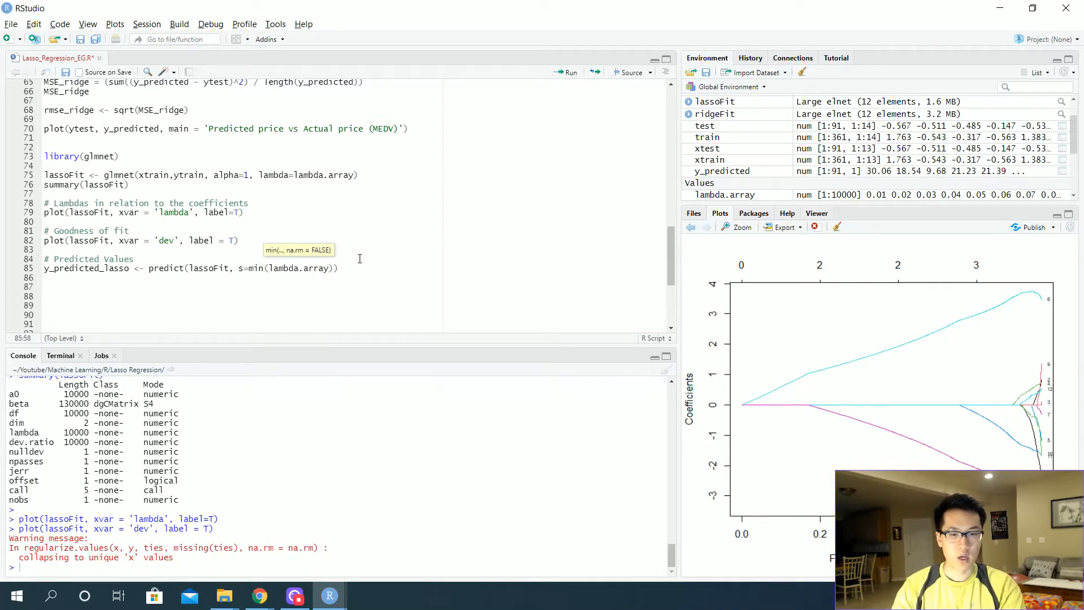
text(, newx =)
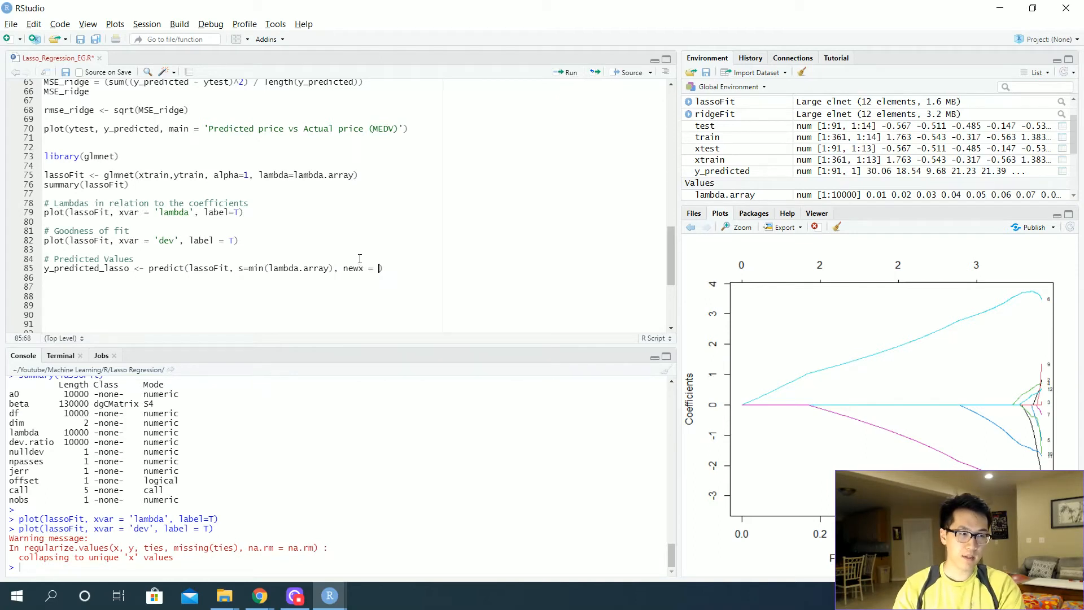
text(test)
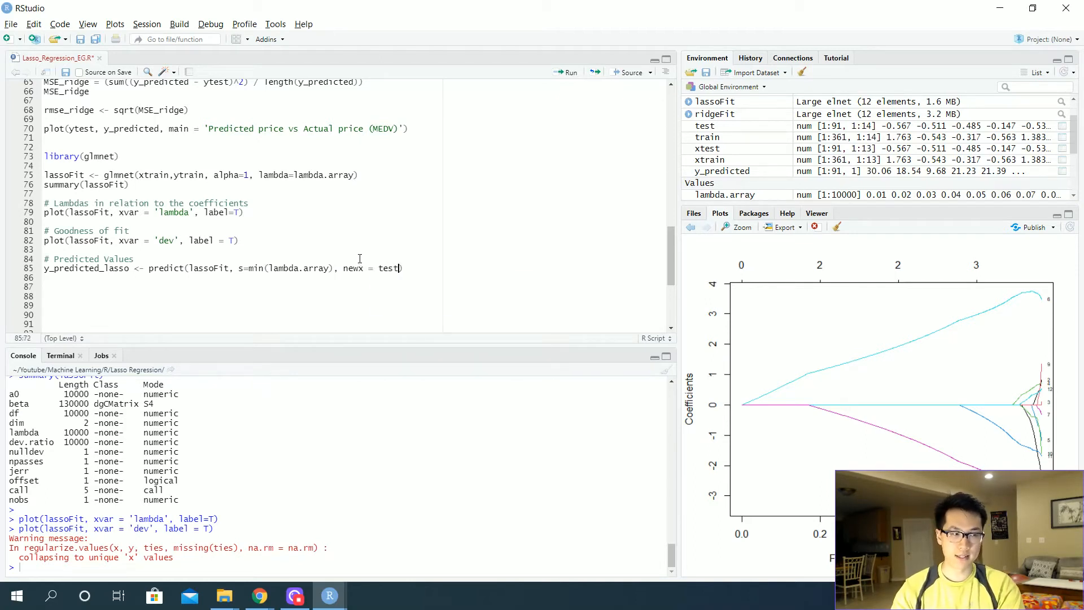
text(x)
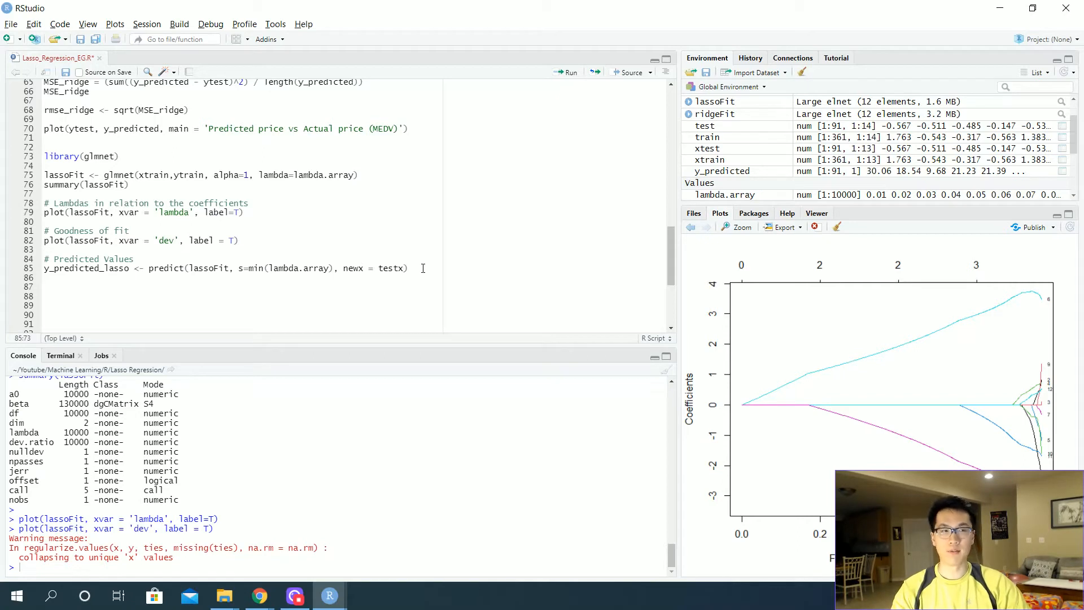
click(45, 267)
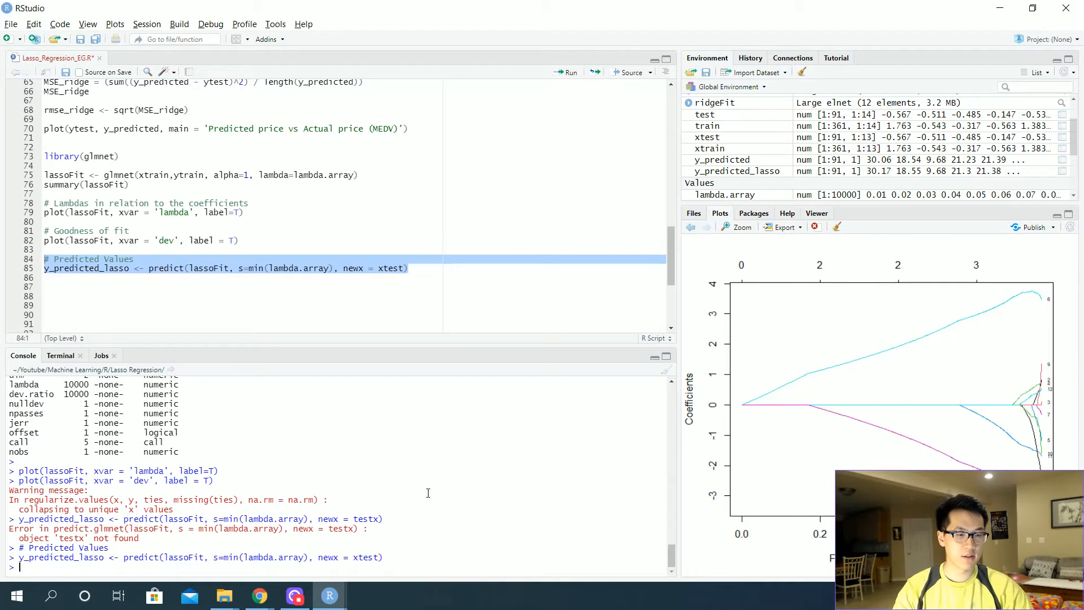
- Check that length(y_predicted_lasso) returns 91, then start an SSE, SST comment
text(length9)
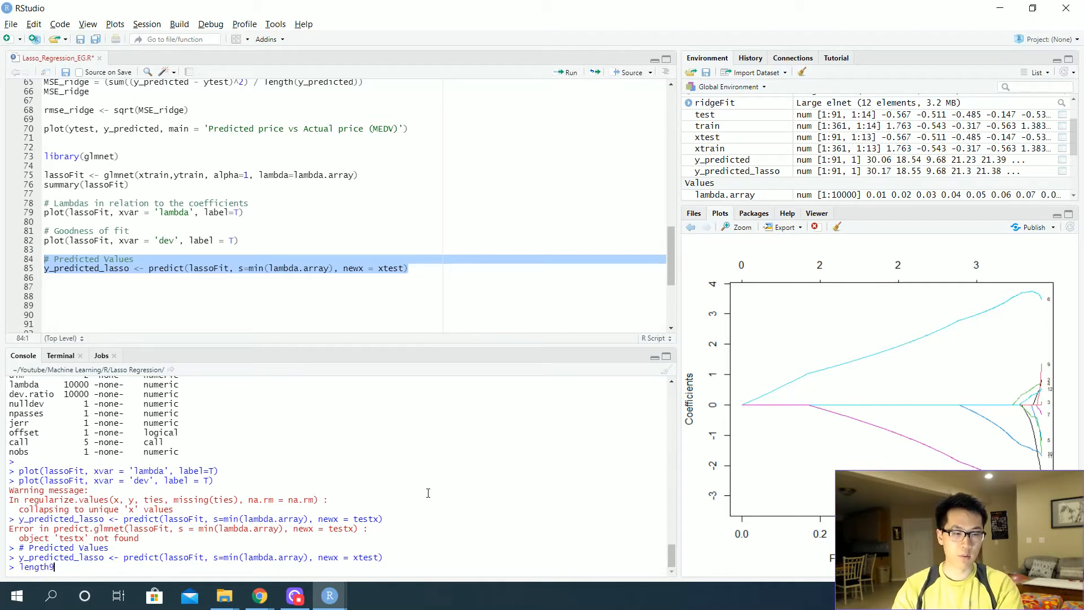
text((y_predicted_lasso)
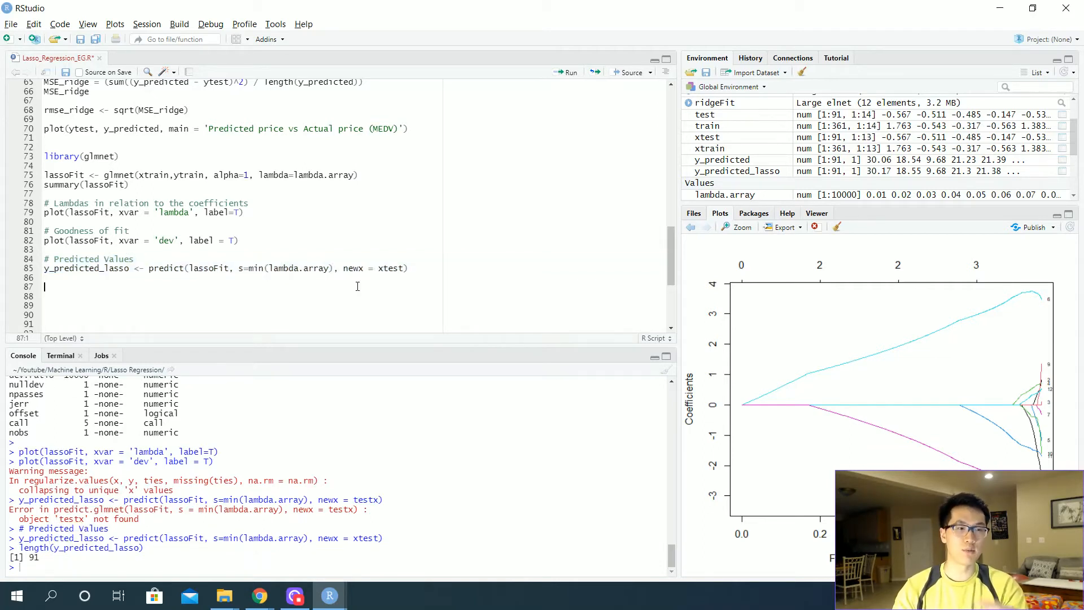
text(# <Se)
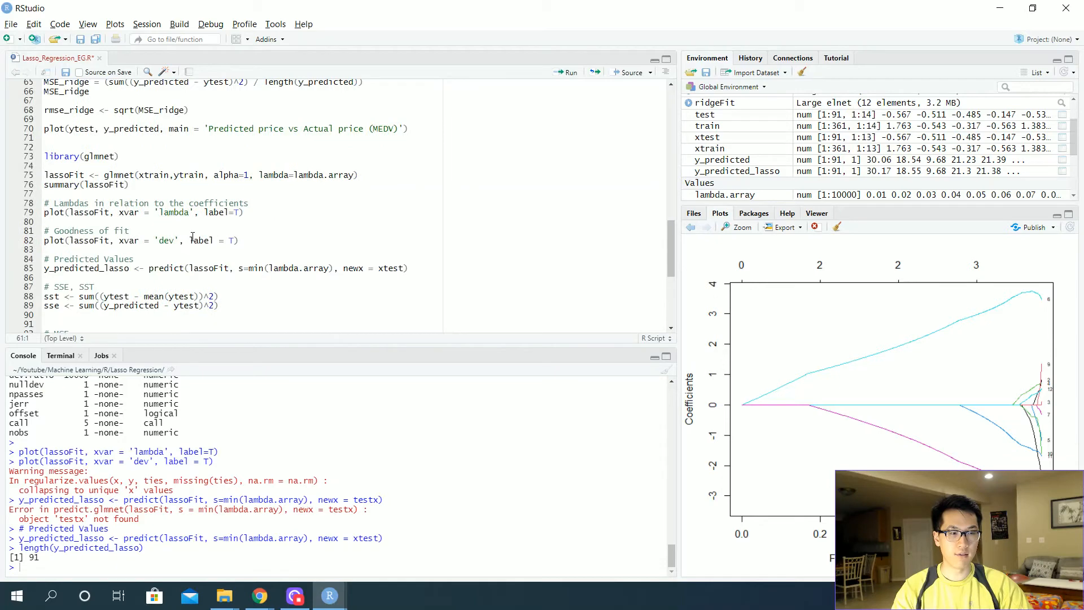
- Compute rsquare <- 1 - (sse/sst), about 0.65, and rename it rsquare_lasso
text(rsquare <- 1 - (sse/sst))
click(131, 305)
text(_lasso)
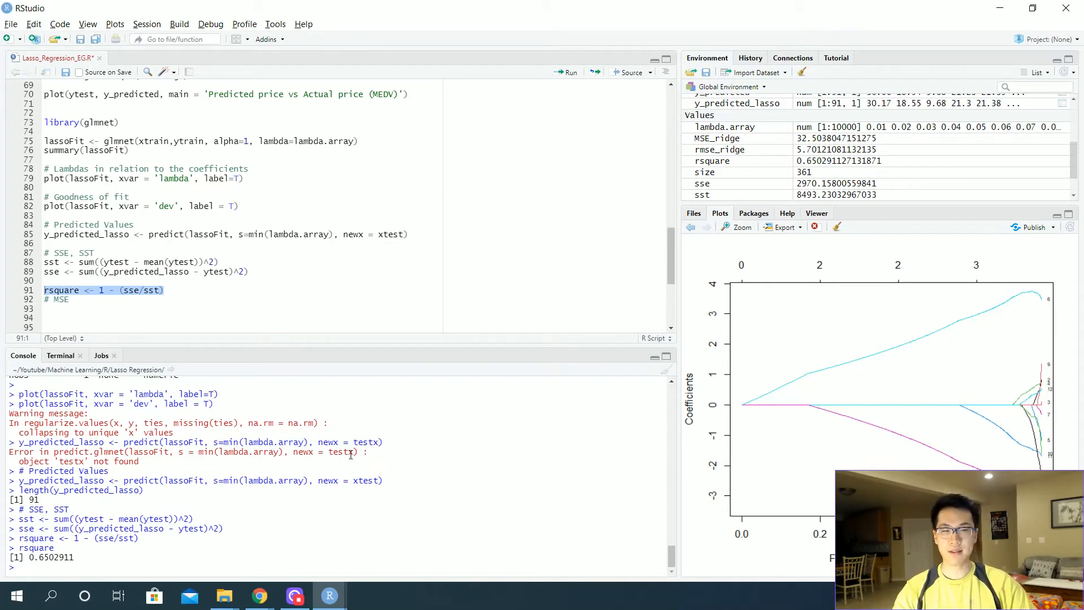
mouse_move(224, 363)
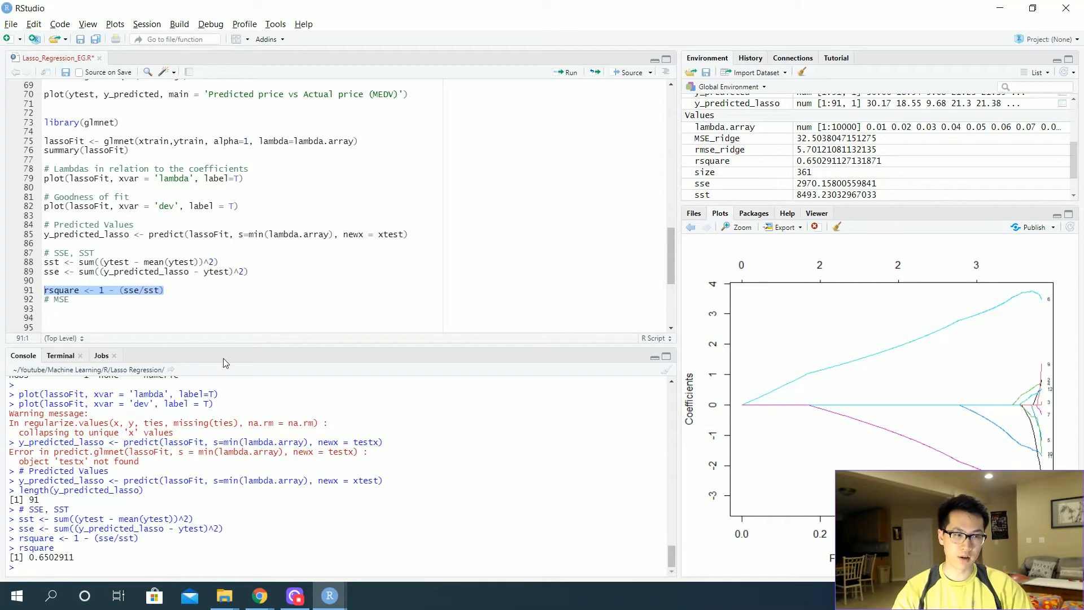
mouse_move(783, 173)
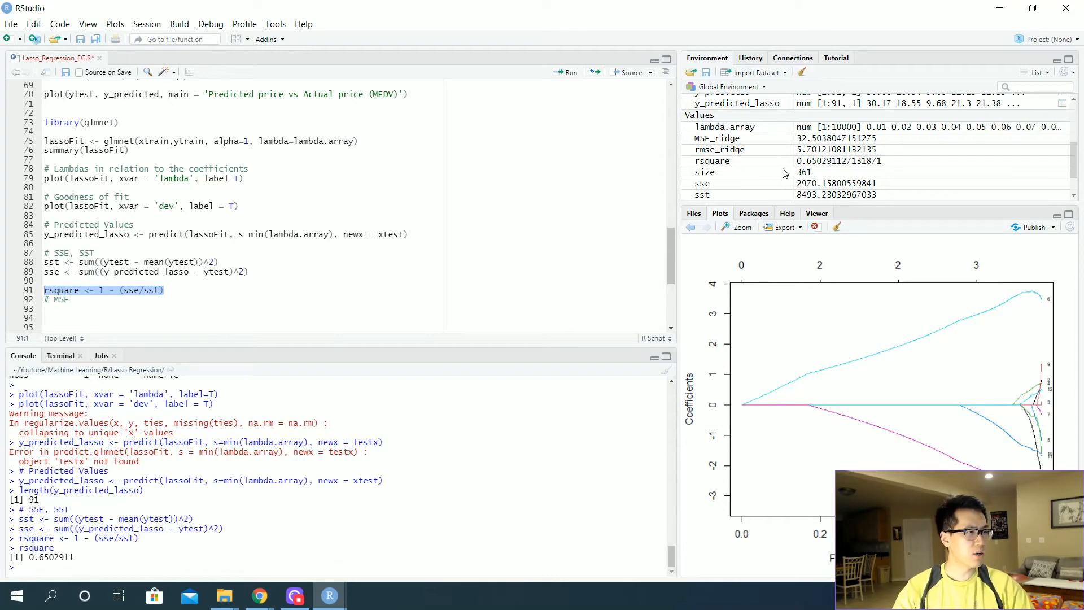
mouse_move(738, 168)
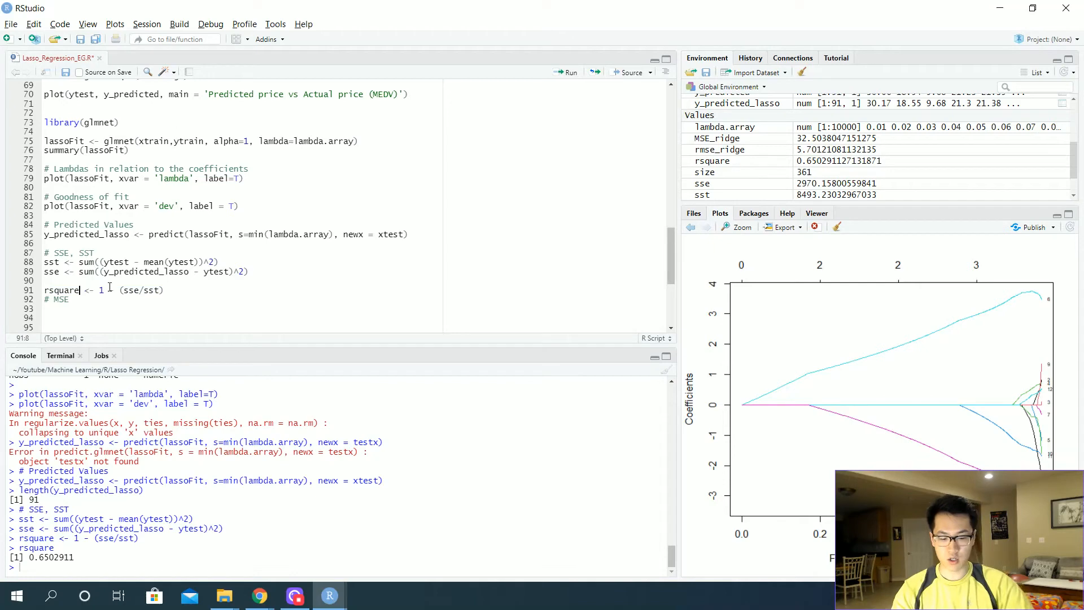
text(_lasso)
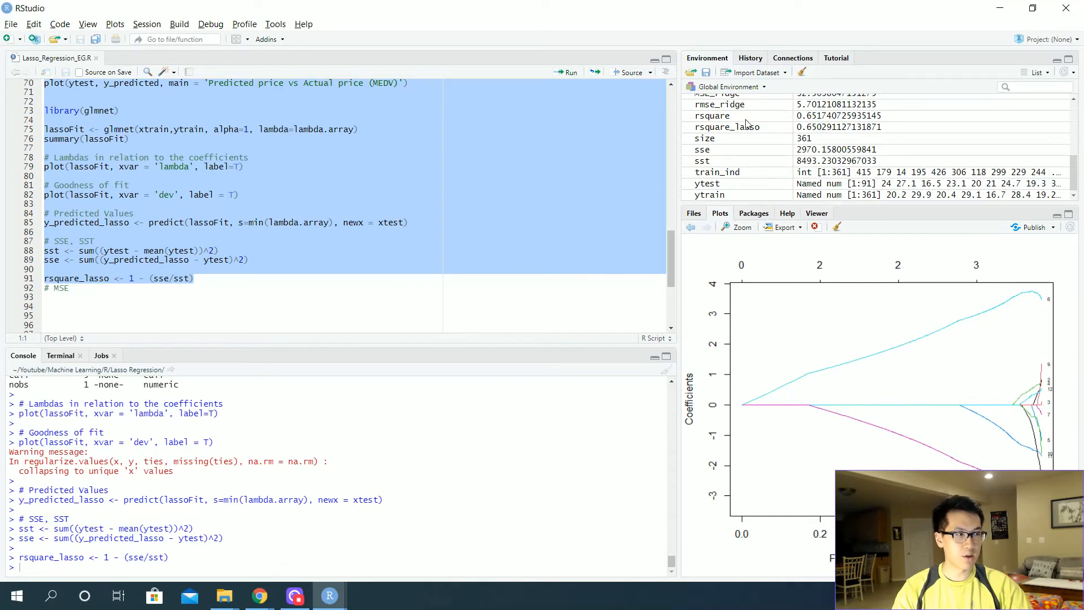
mouse_move(746, 126)
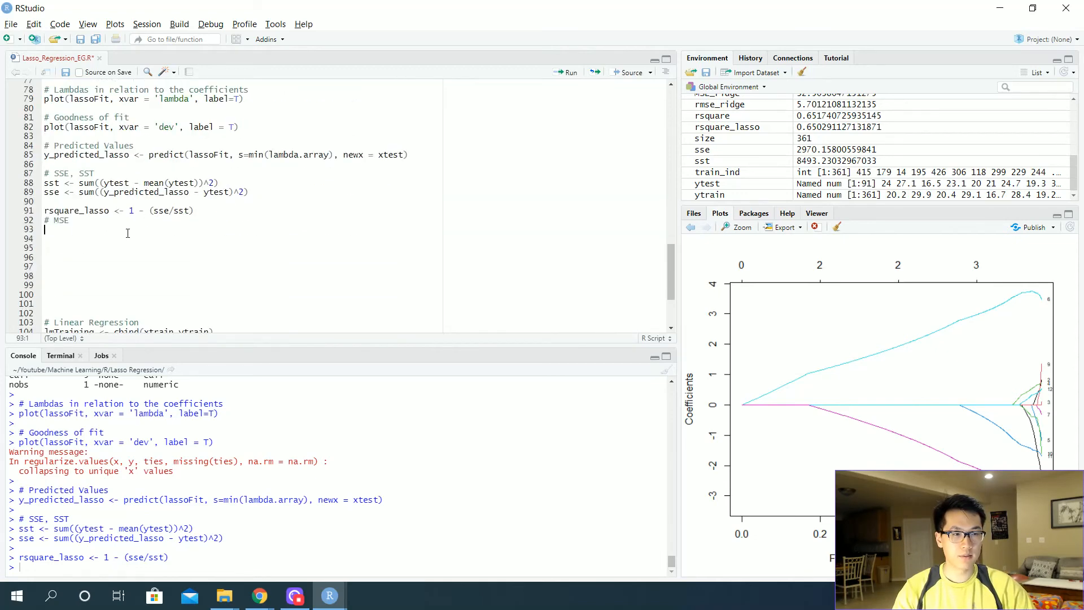
- Write and run MSE_lasso from y_predicted_lasso and ytest, giving 32.6391
text(MSE_ridge = (sum((y_predicted - ytest)^2) / length(y_predicted)))
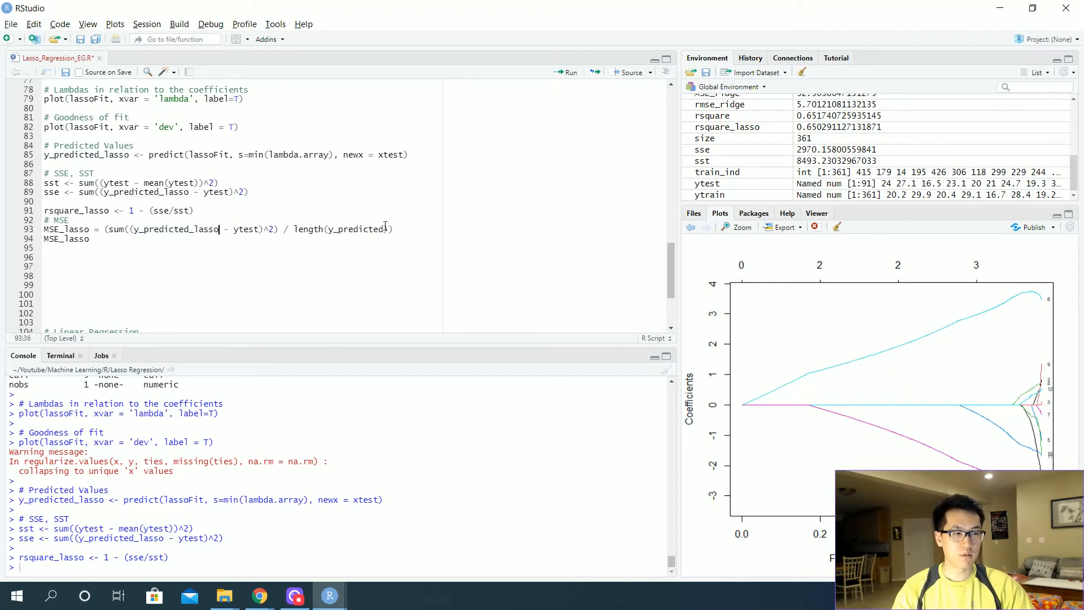
text(_lasso)
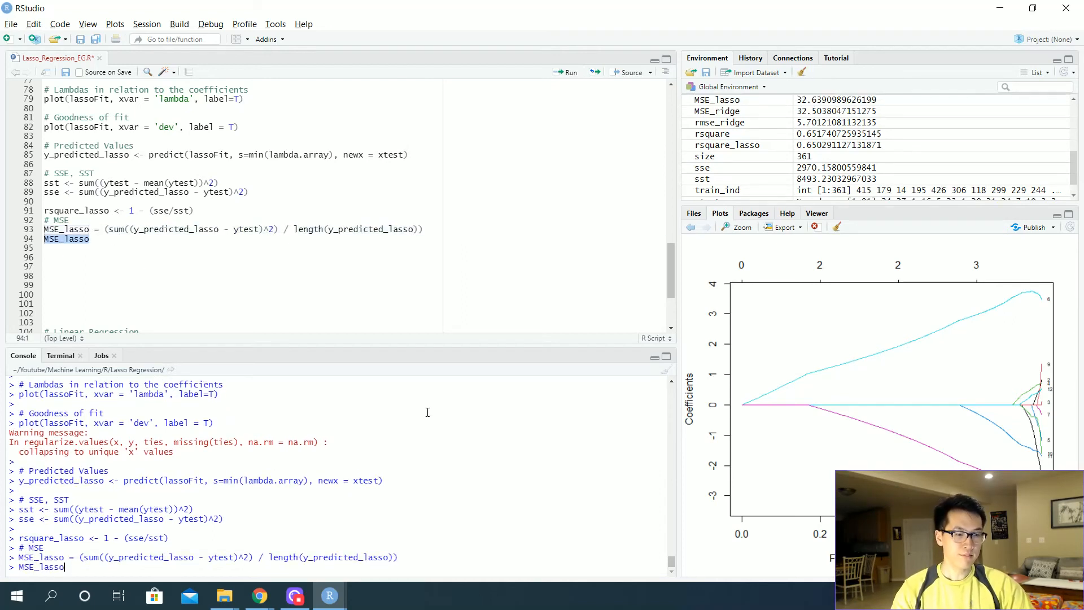
key(Return)
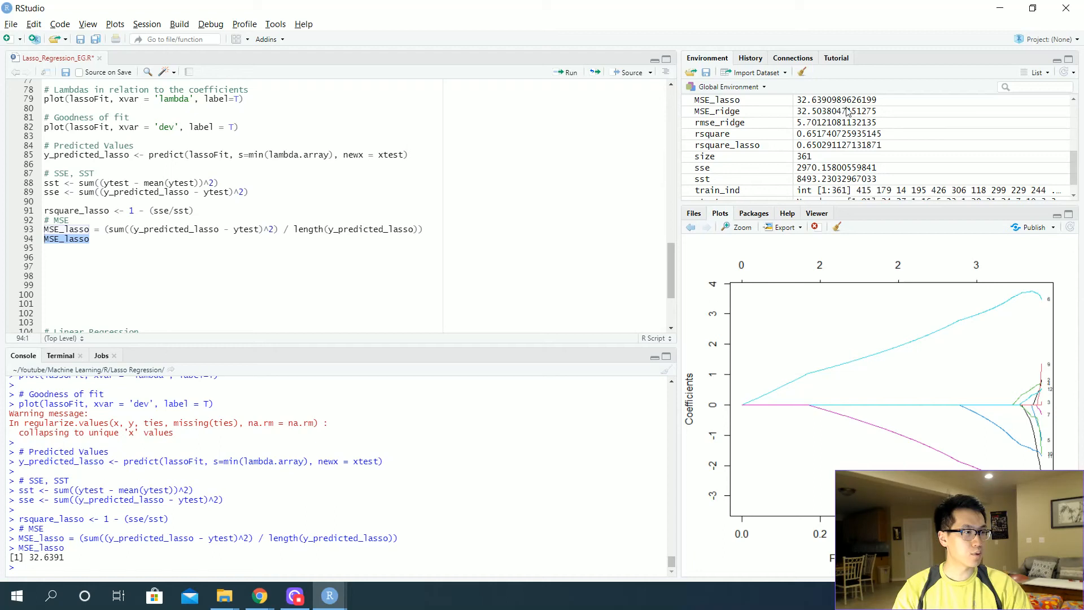
mouse_move(824, 111)
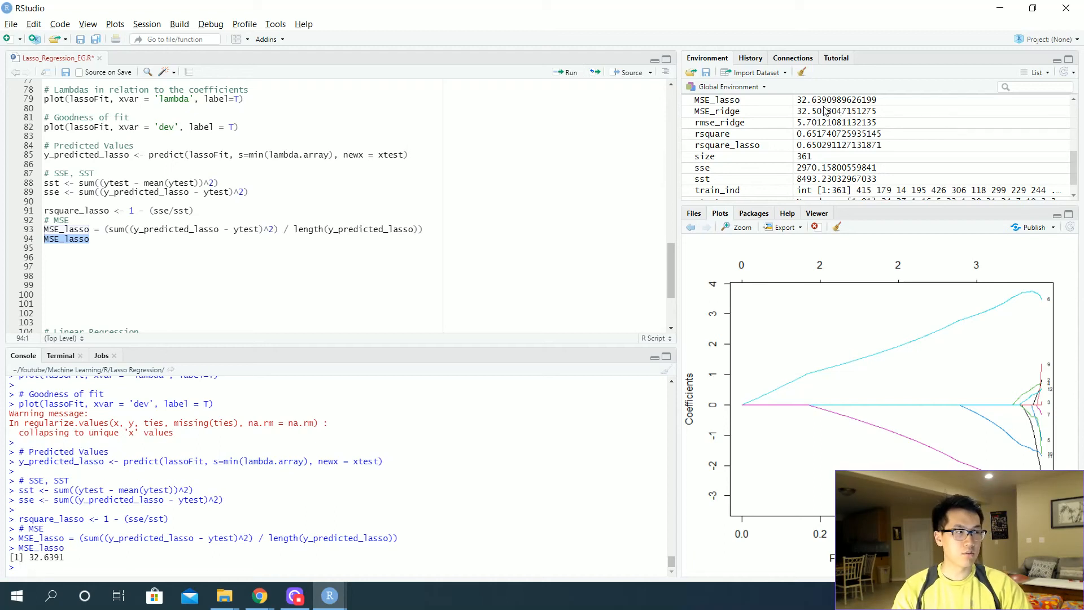
mouse_move(821, 111)
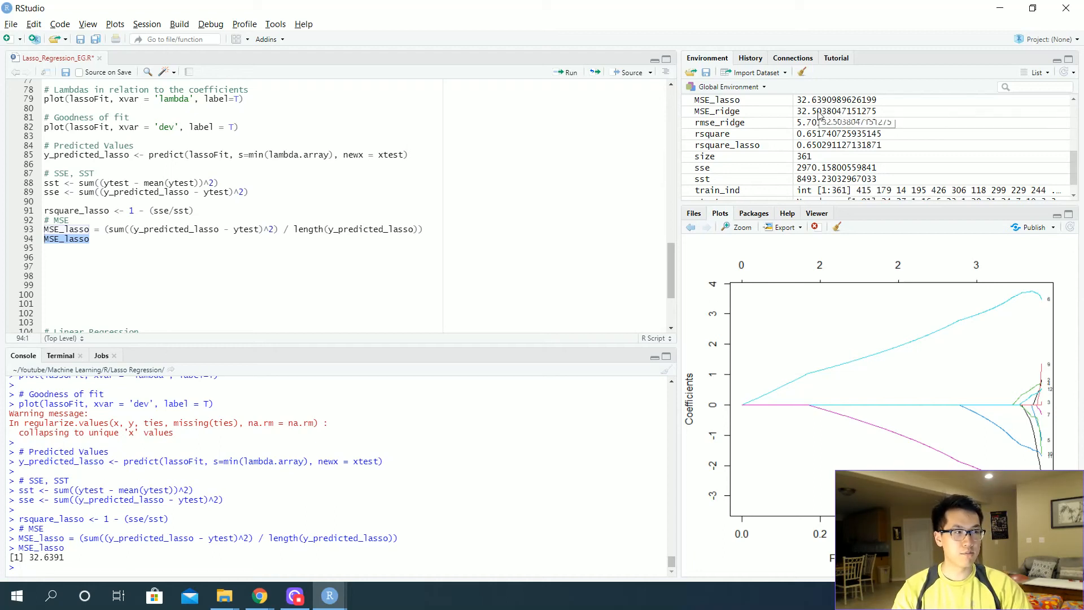
mouse_move(745, 113)
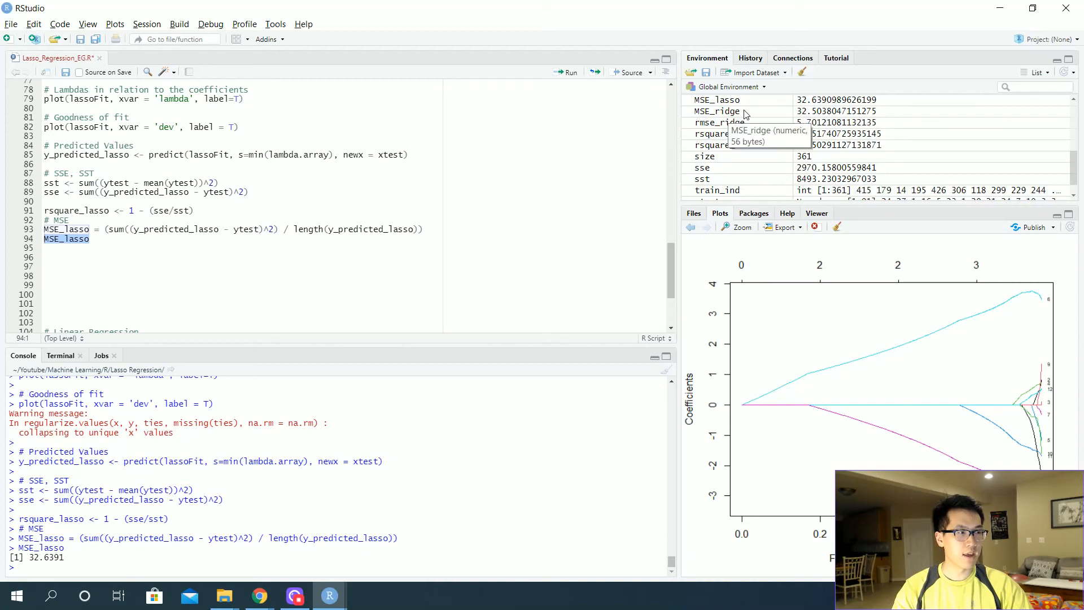
mouse_move(824, 125)
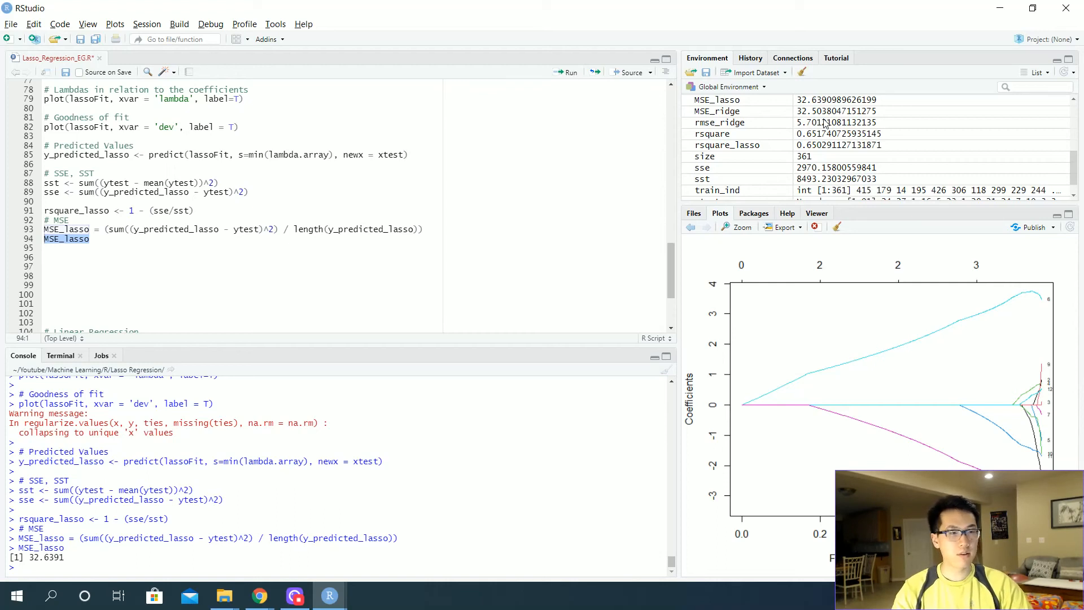
mouse_move(839, 102)
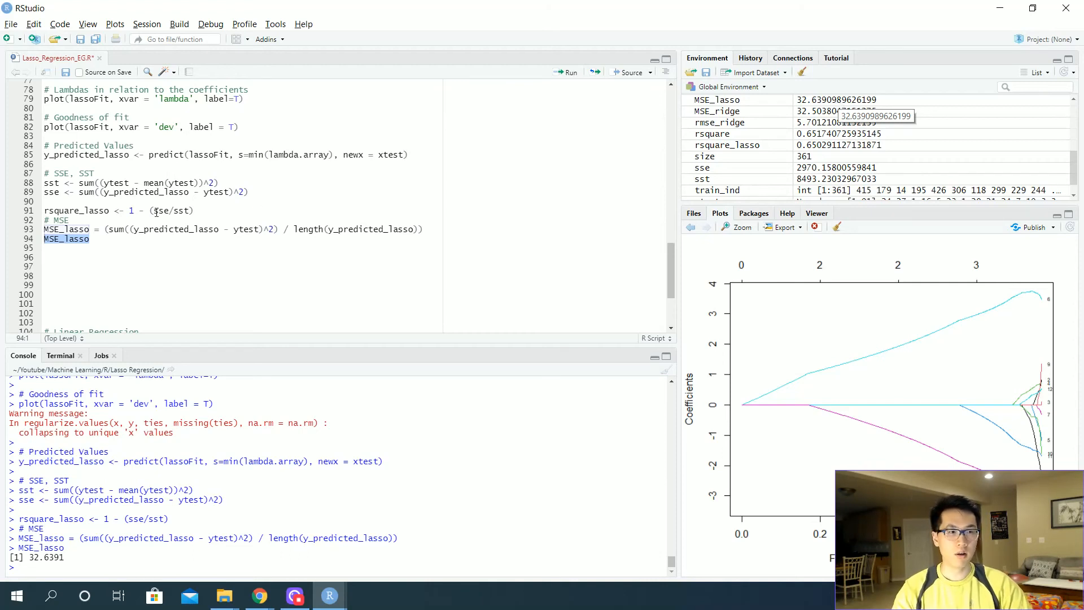
text(r)
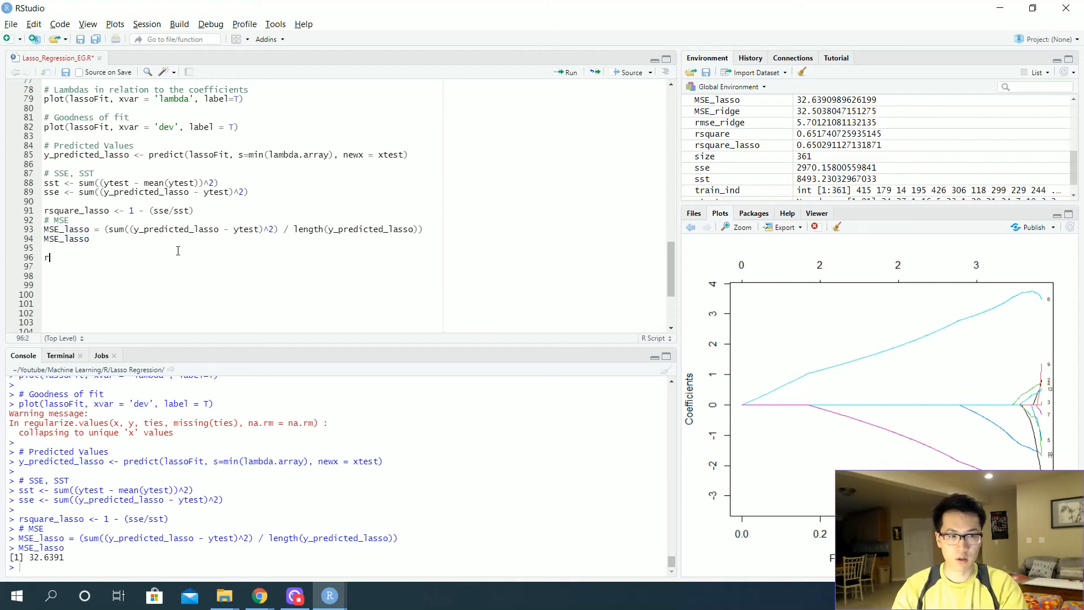
- Write the line rmse_lasso <- sqrt(MSE_lasso) below the MSE code
text(msq)
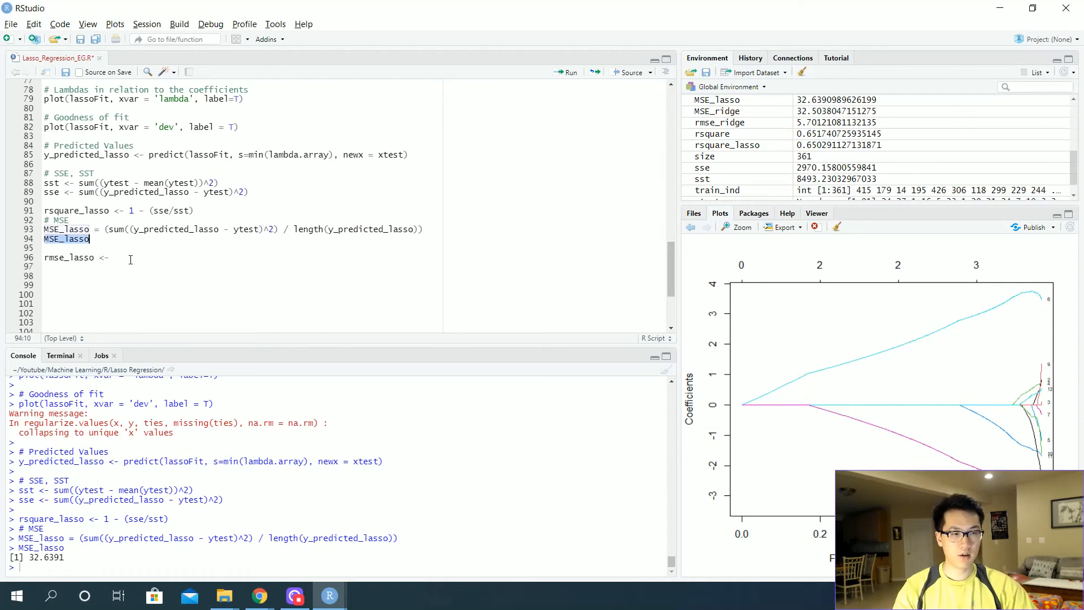
text(sqrt()
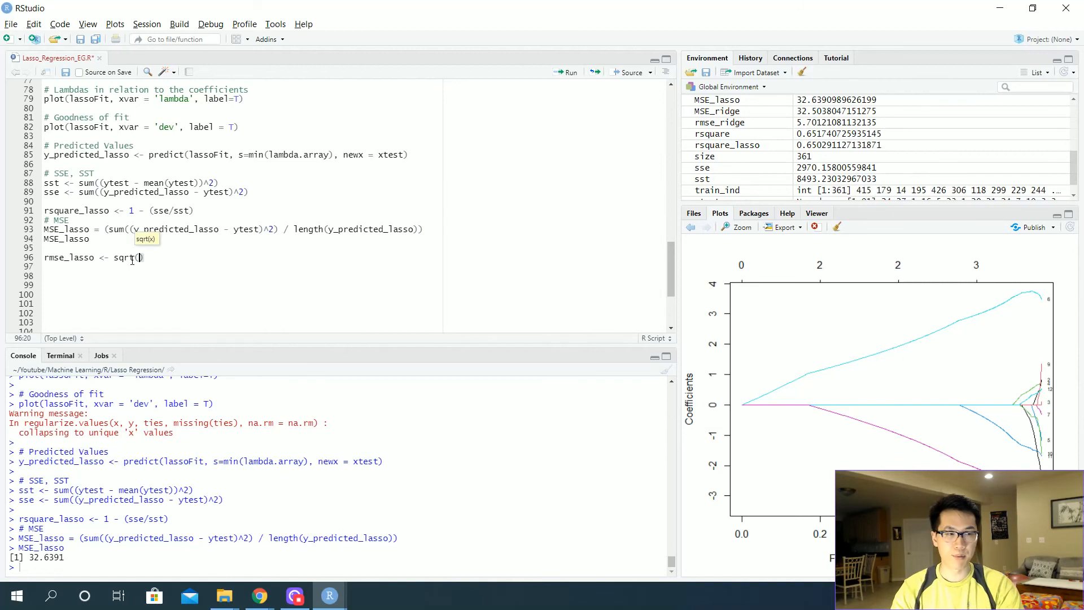
text(MSE_lasso)
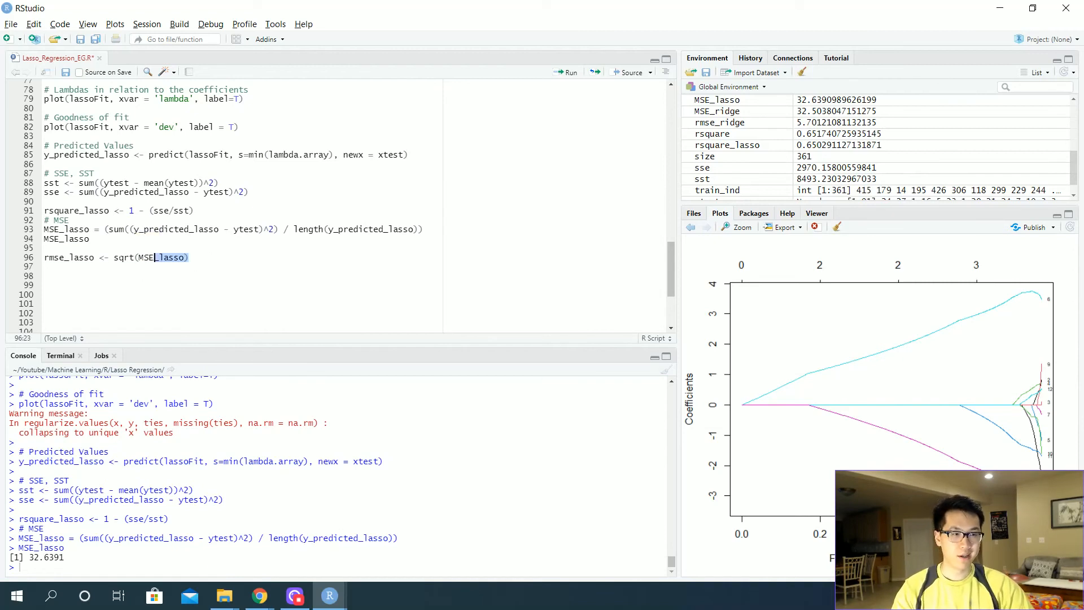